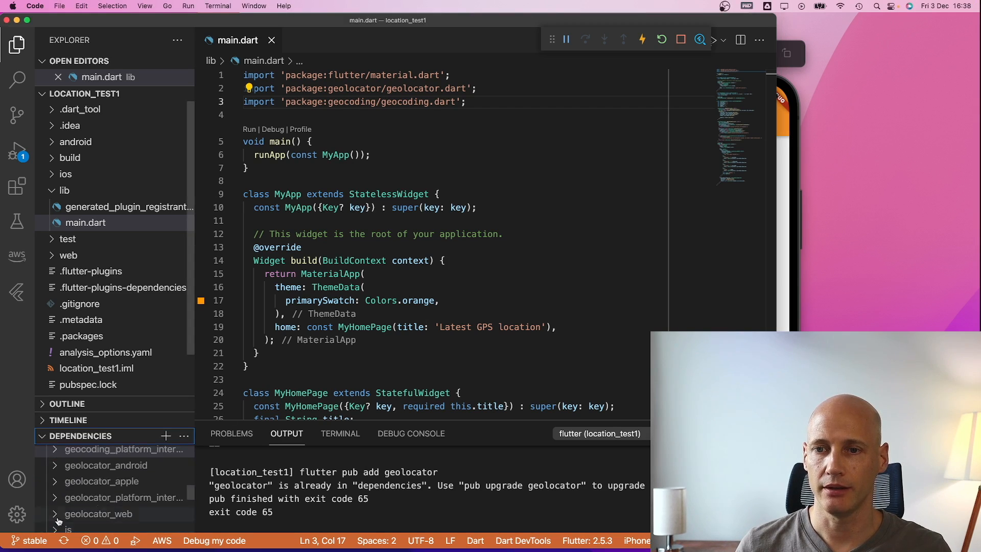
Add geolocator to the dependencies, then begin adding another package by searching 'geo'
click(166, 436)
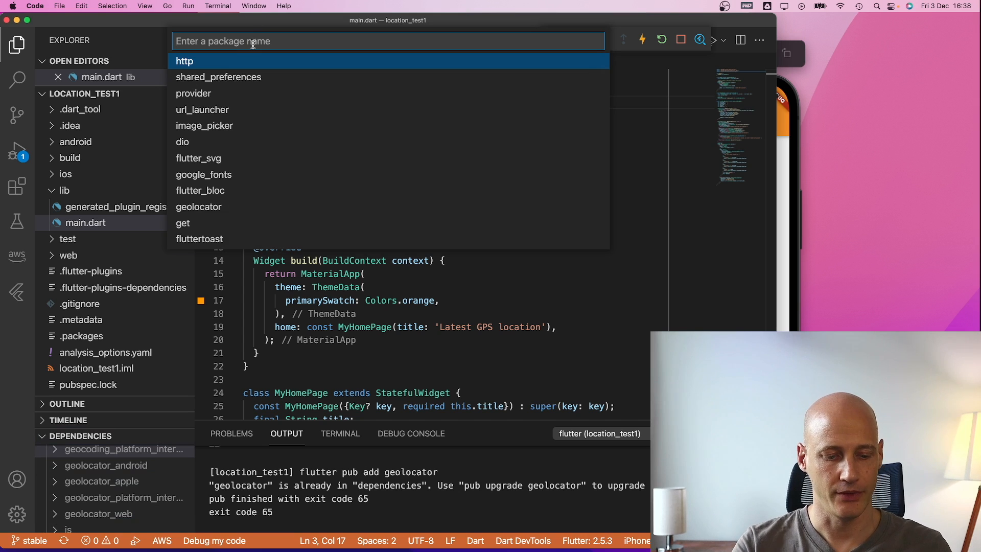
text(geolocator)
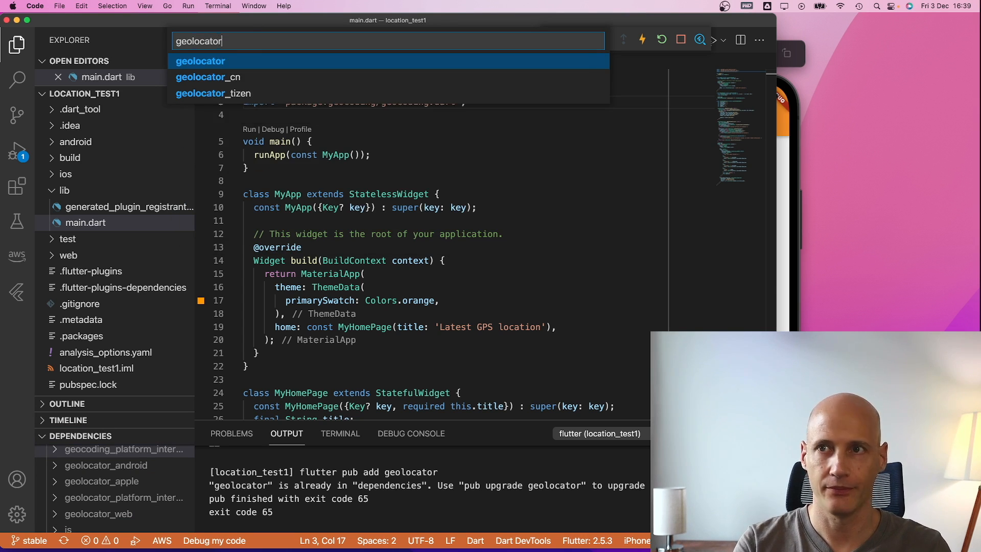
click(201, 61)
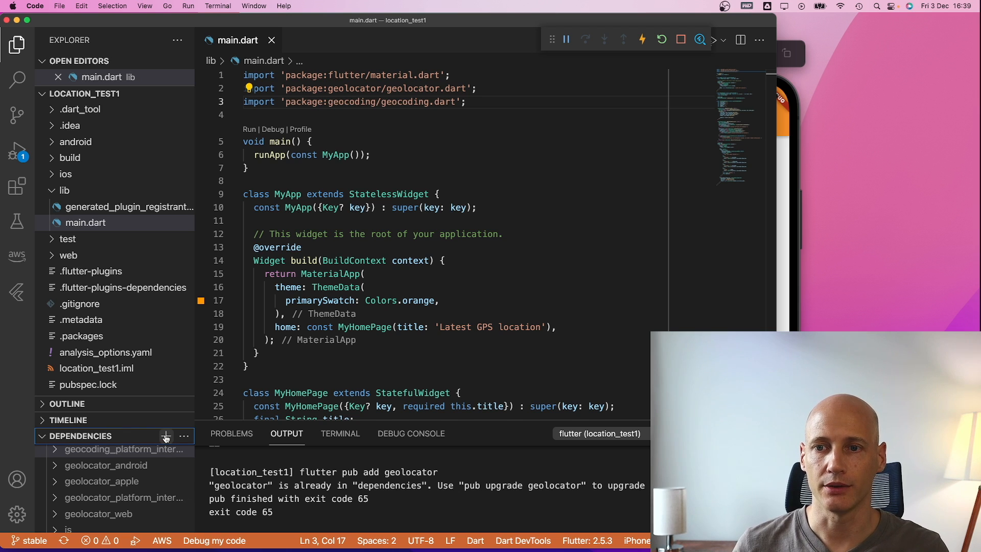
click(165, 436)
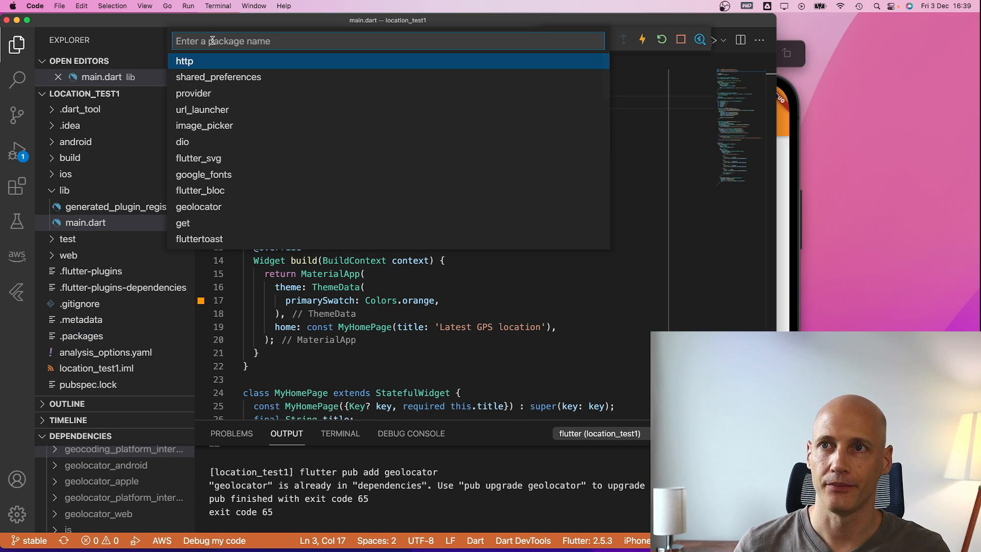
text(geo)
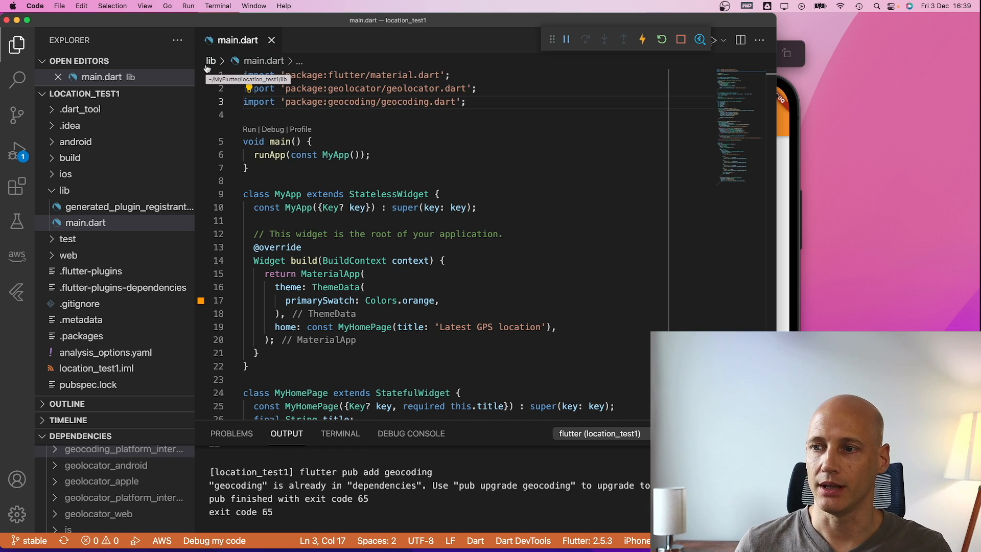
mouse_move(39, 443)
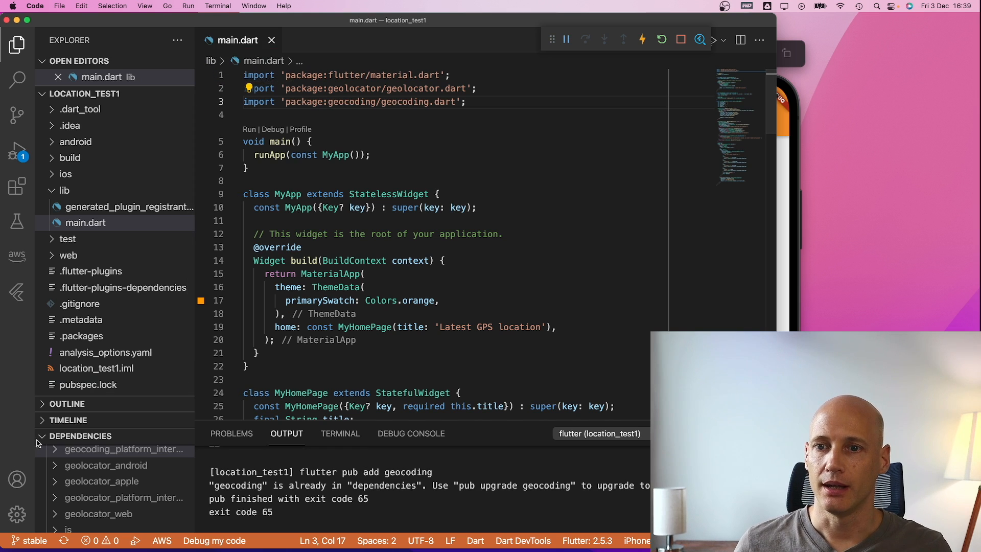
mouse_move(44, 436)
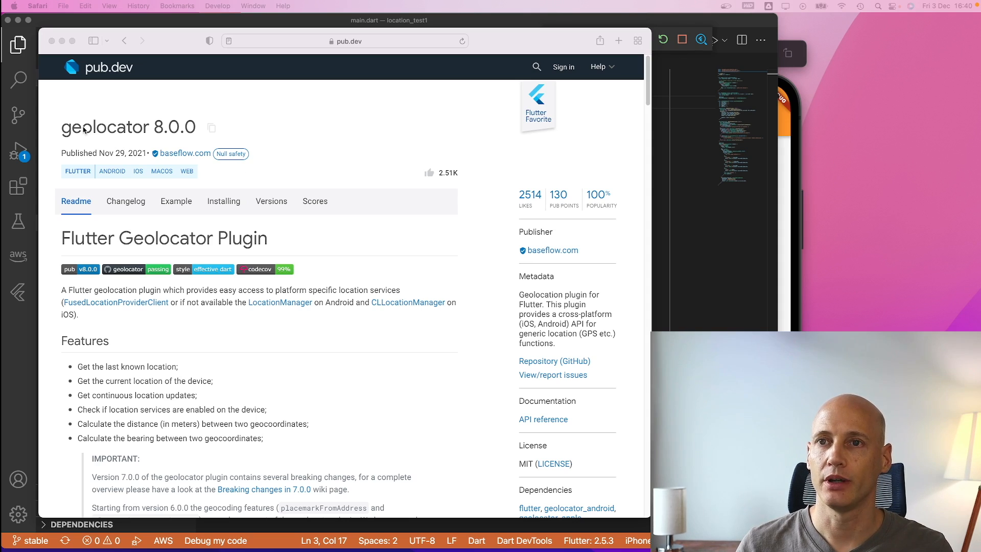
mouse_move(278, 210)
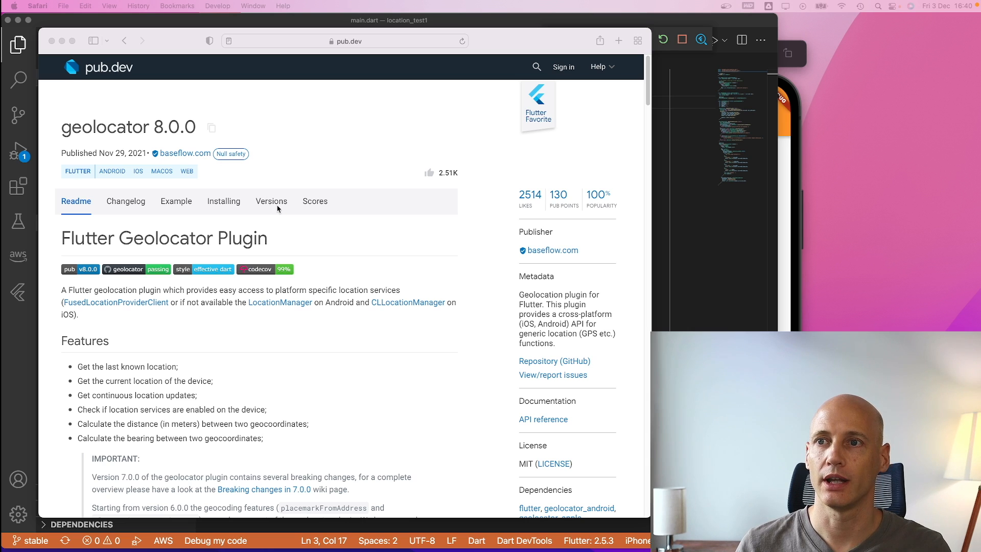
Review the geolocator 8.0.0 version list and its Installing instructions on pub.dev
click(271, 201)
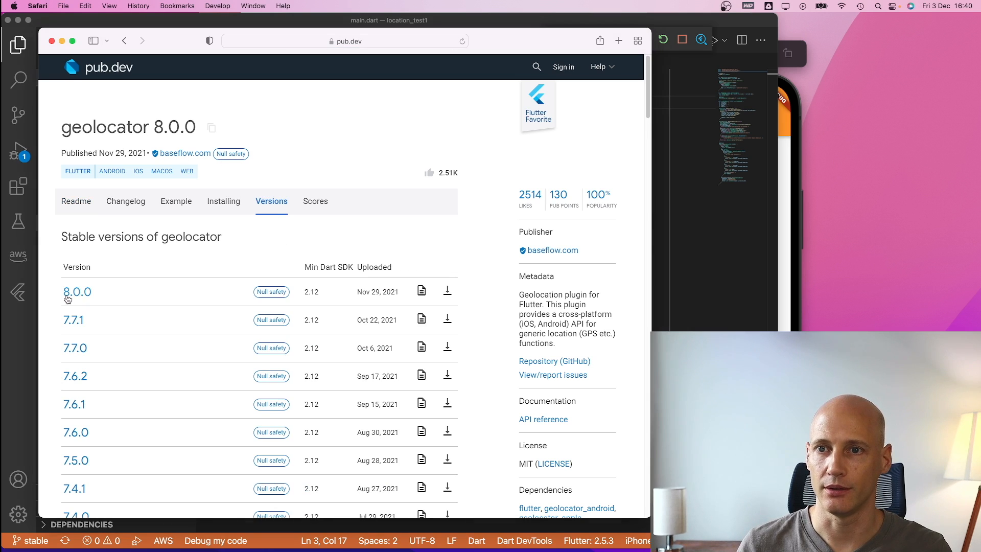
mouse_move(224, 201)
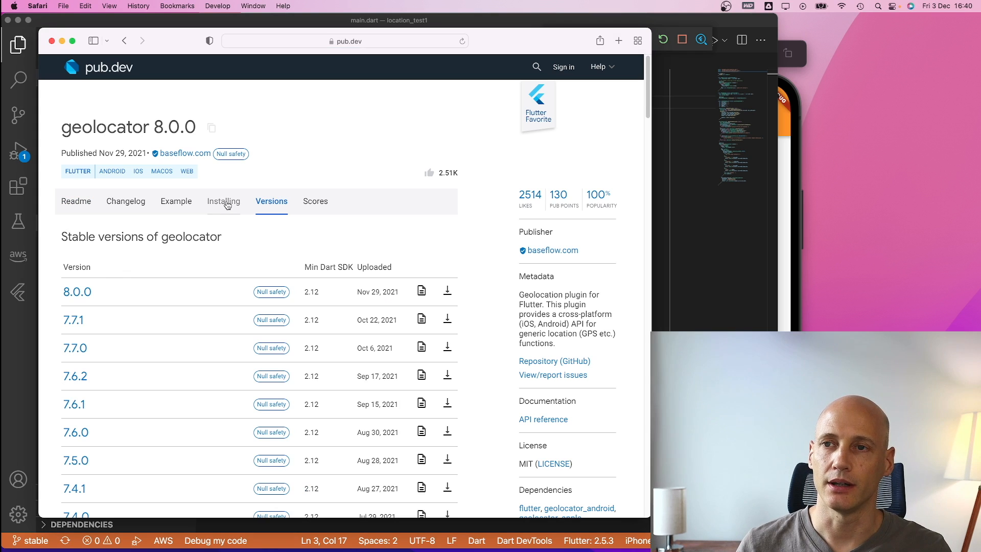
click(224, 201)
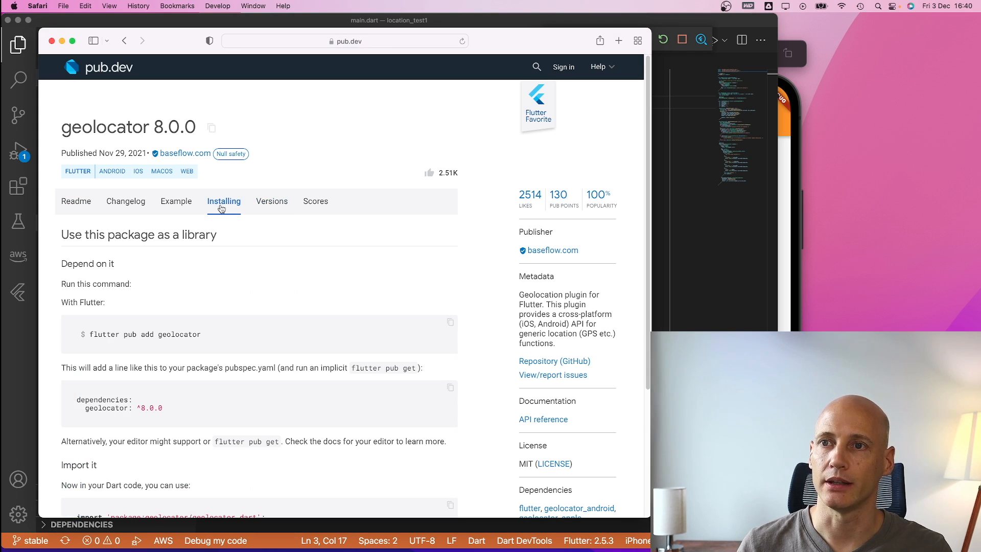
mouse_move(117, 329)
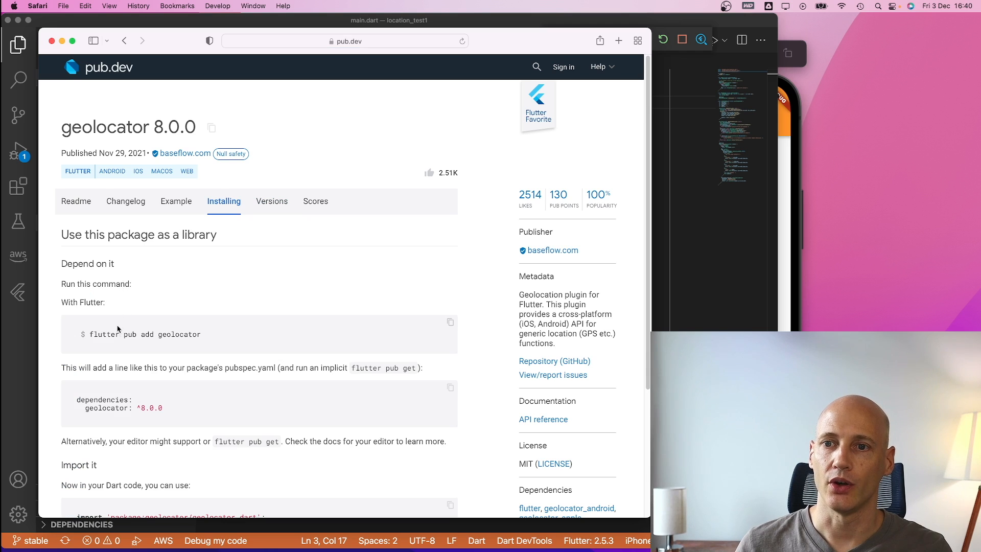
scroll(down, 3)
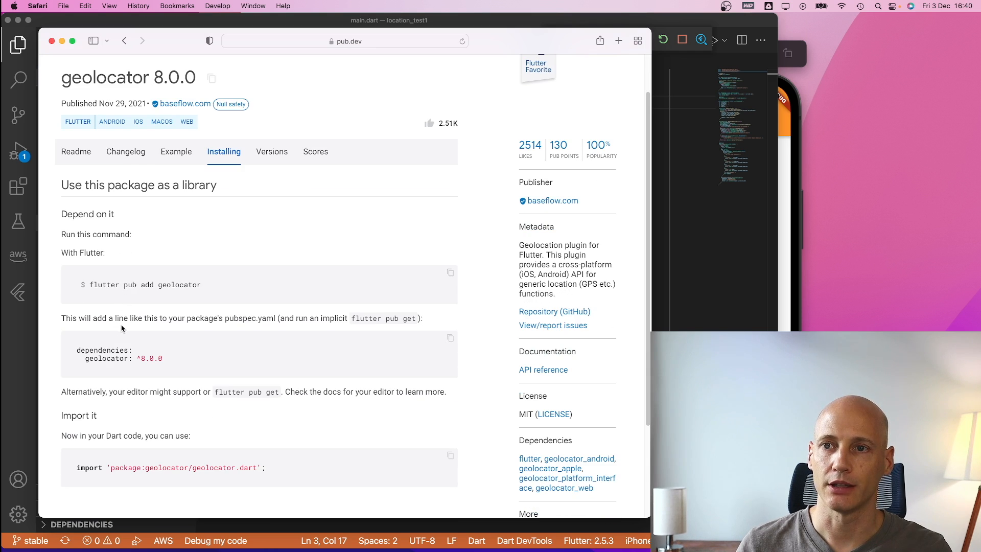
scroll(down, 3)
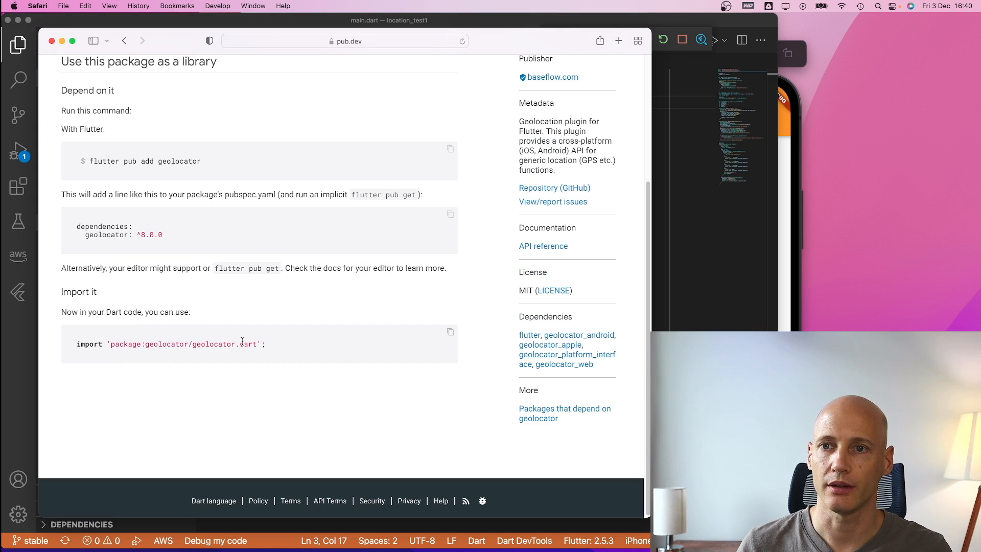
scroll(up, 3)
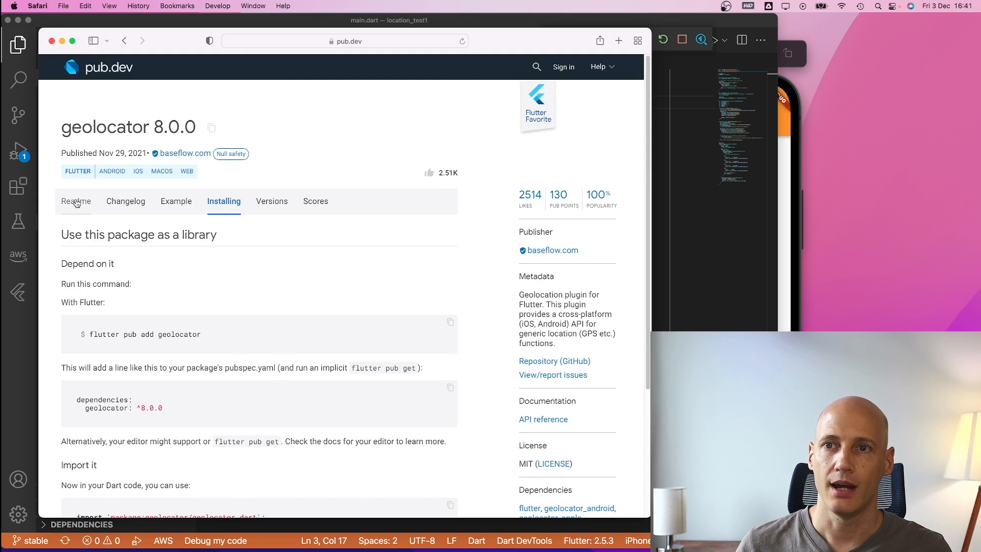
Copy the iOS Info.plist location-permission entries from the geolocator readme's iOS section
click(75, 201)
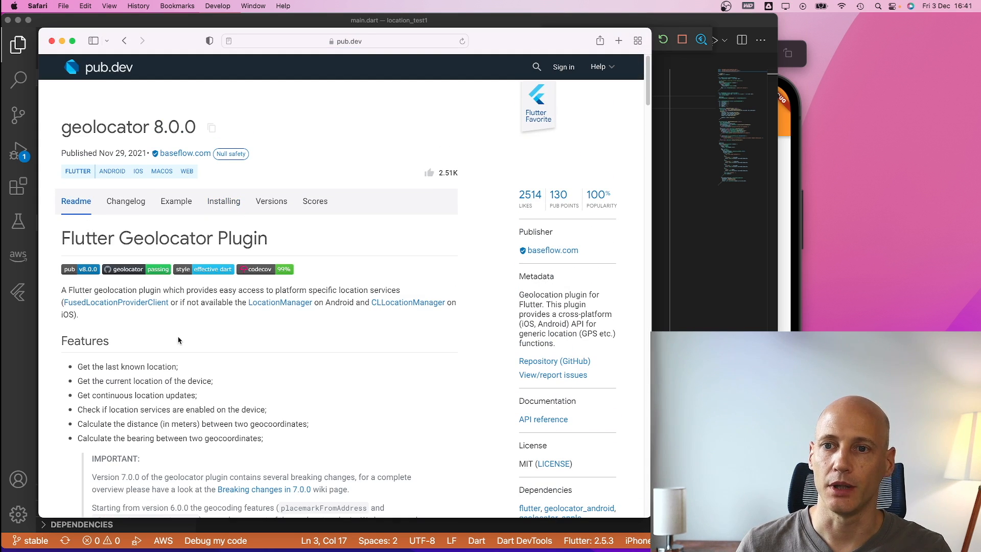
scroll(down, 3)
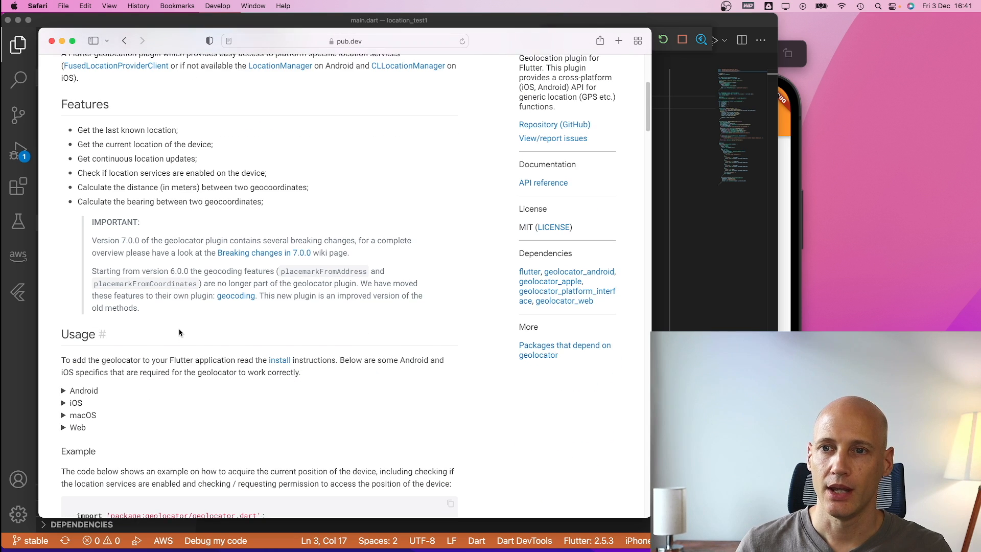
scroll(down, 3)
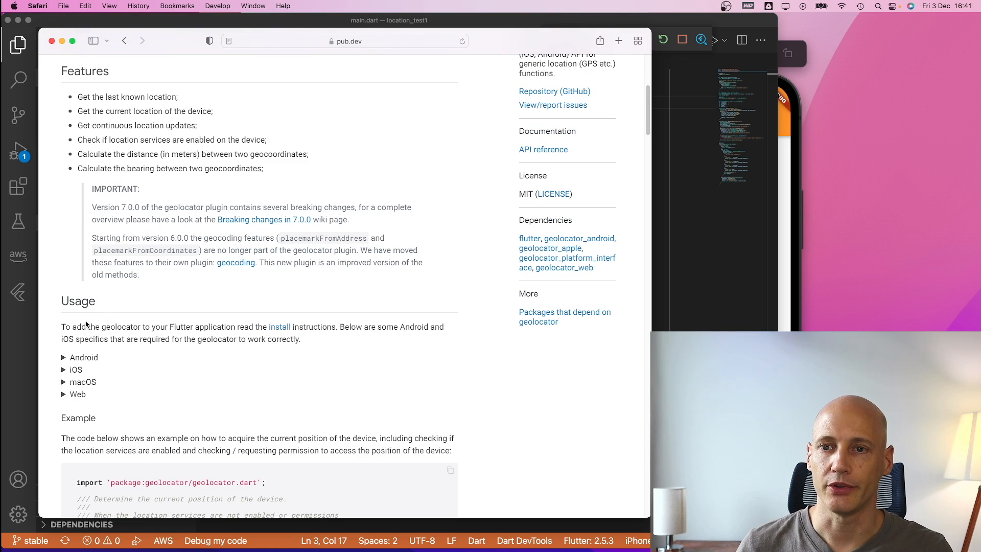
mouse_move(76, 369)
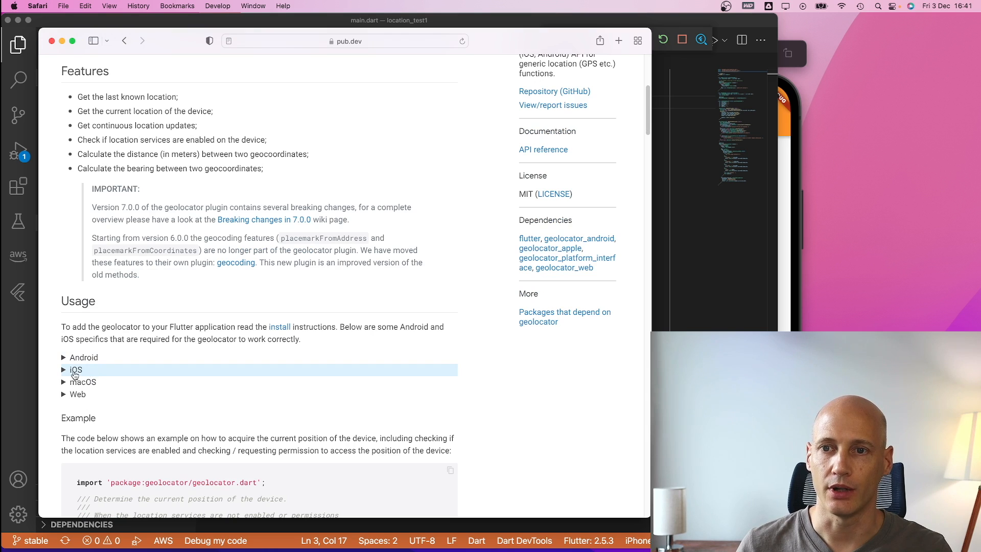
mouse_move(81, 382)
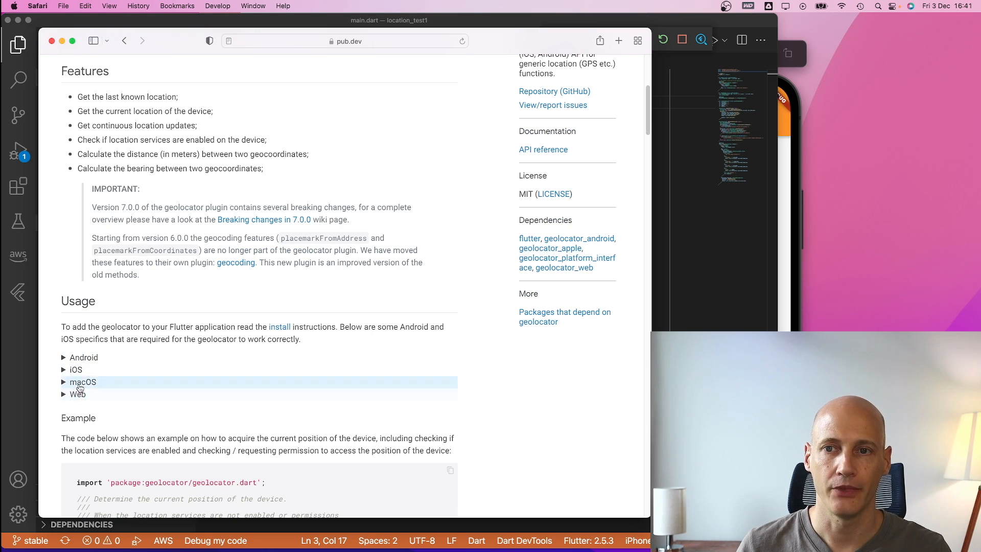
mouse_move(75, 369)
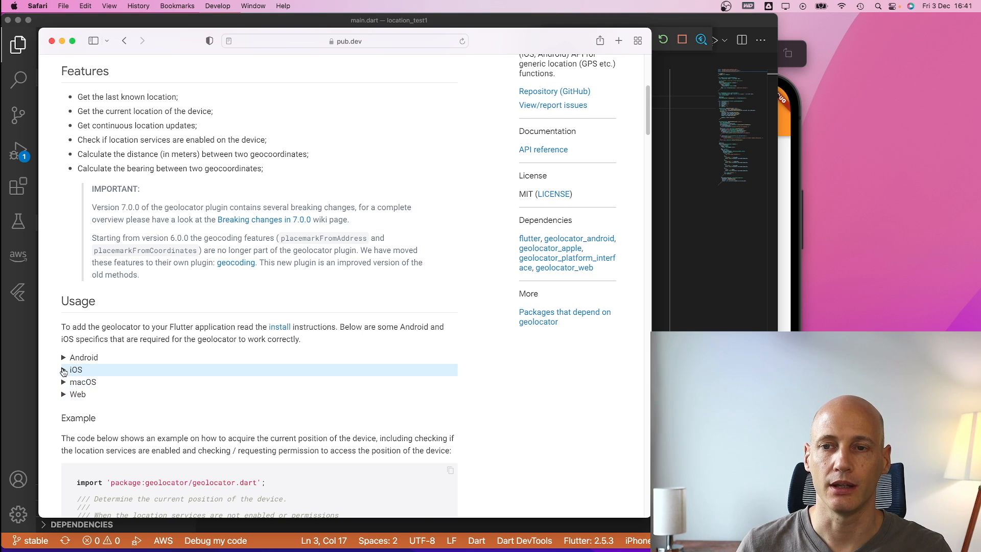
click(76, 369)
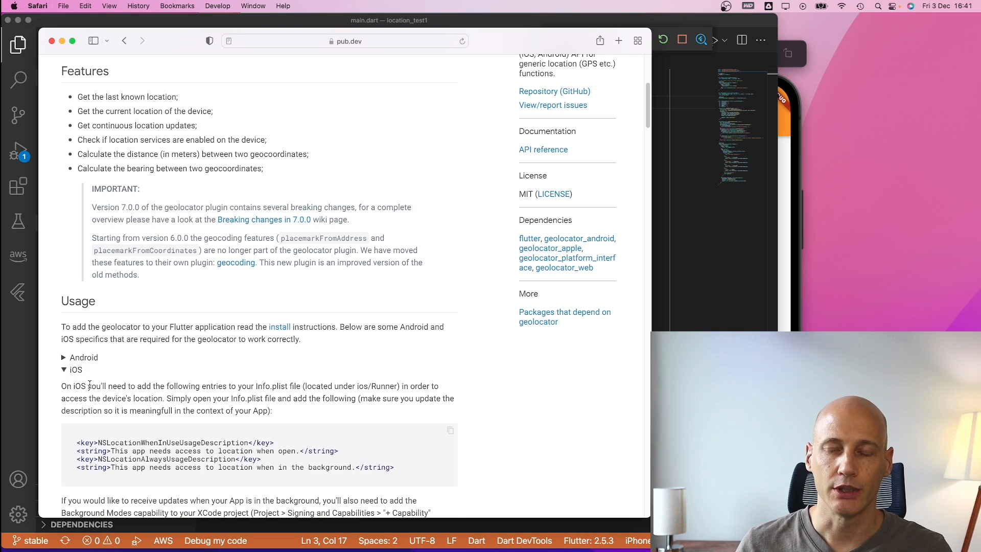
mouse_move(172, 429)
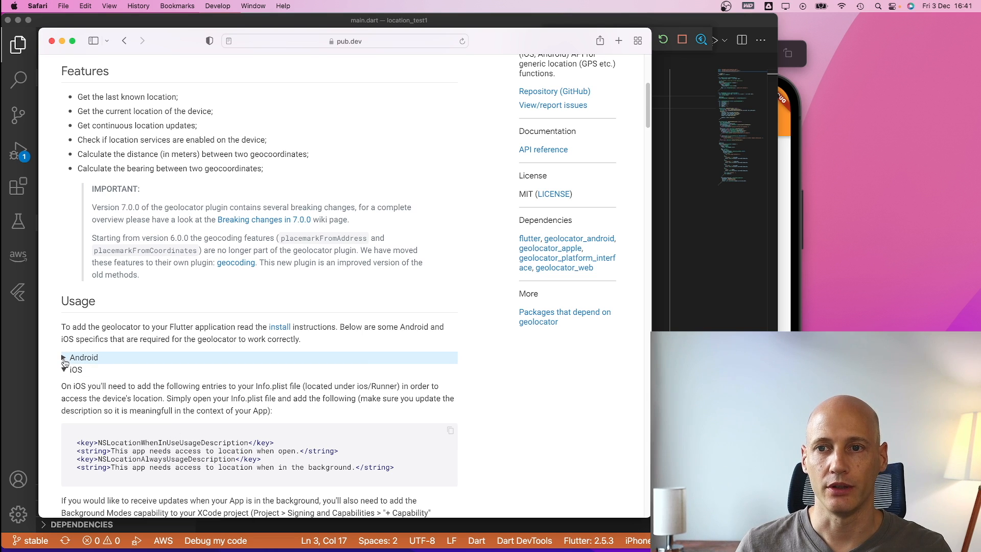
click(63, 357)
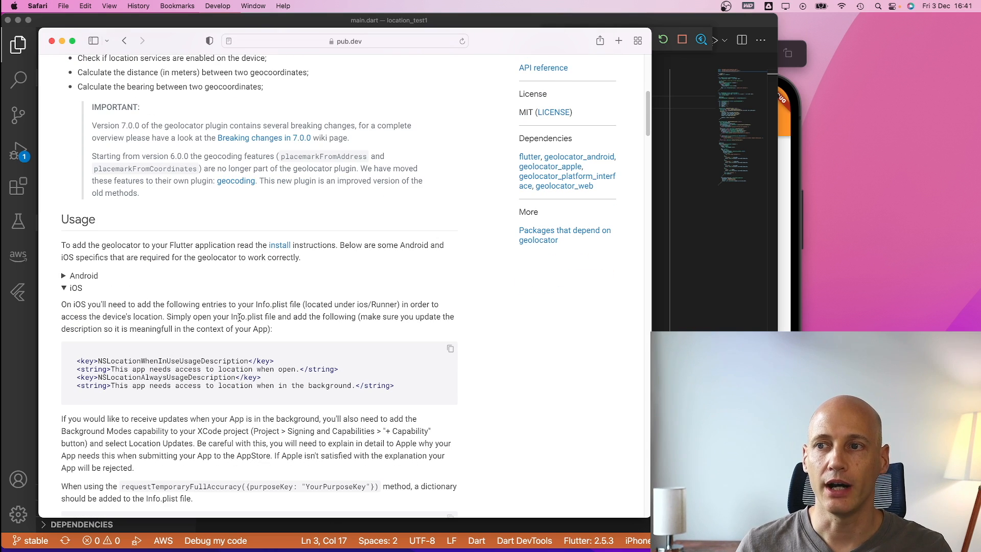
mouse_move(410, 386)
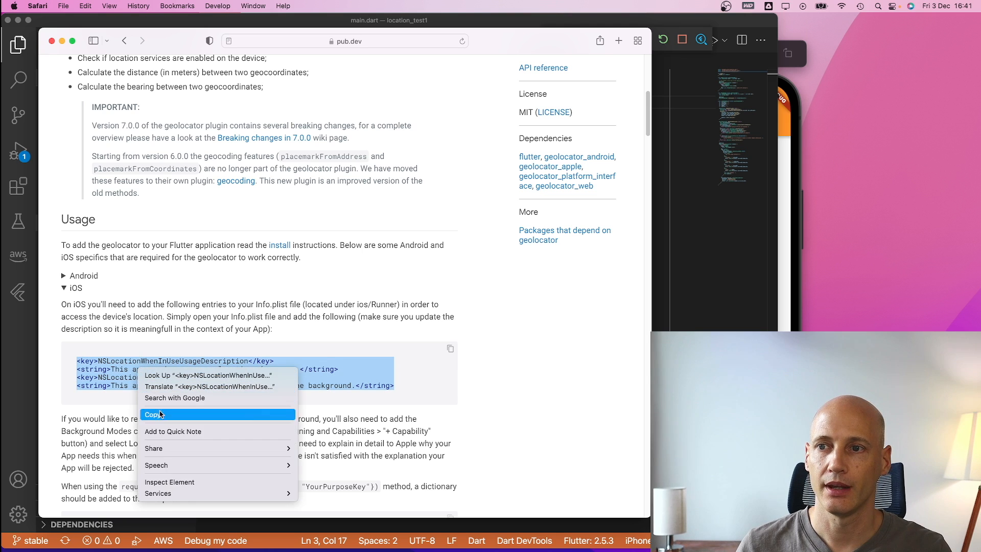
click(152, 414)
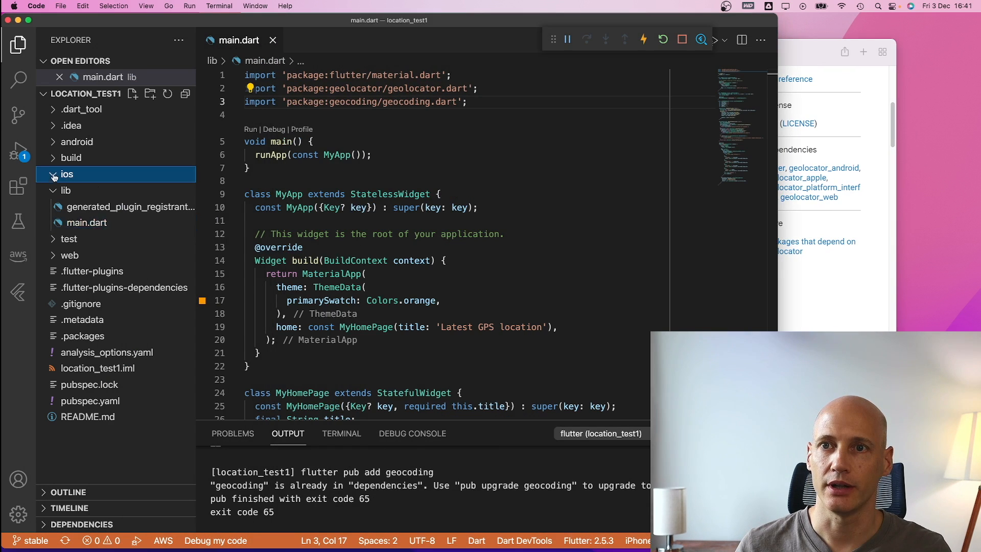
Open ios/Runner/Info.plist to receive the copied location-permission keys after <dict>
click(66, 174)
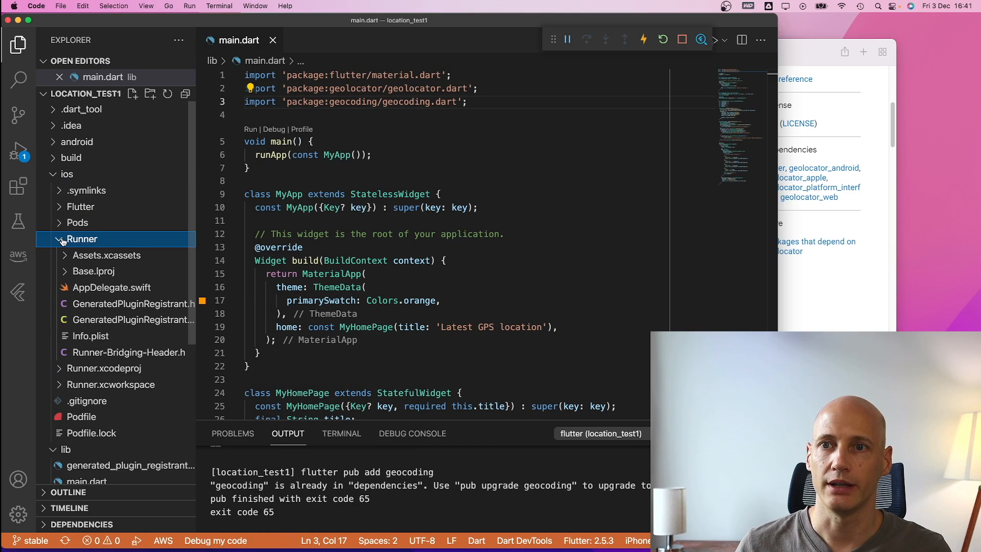
click(92, 336)
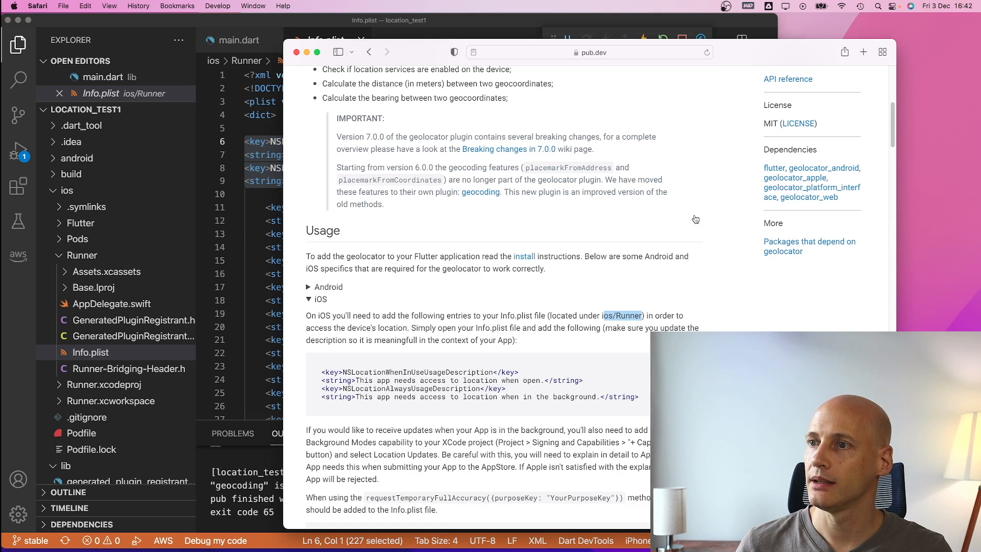
scroll(down, 3)
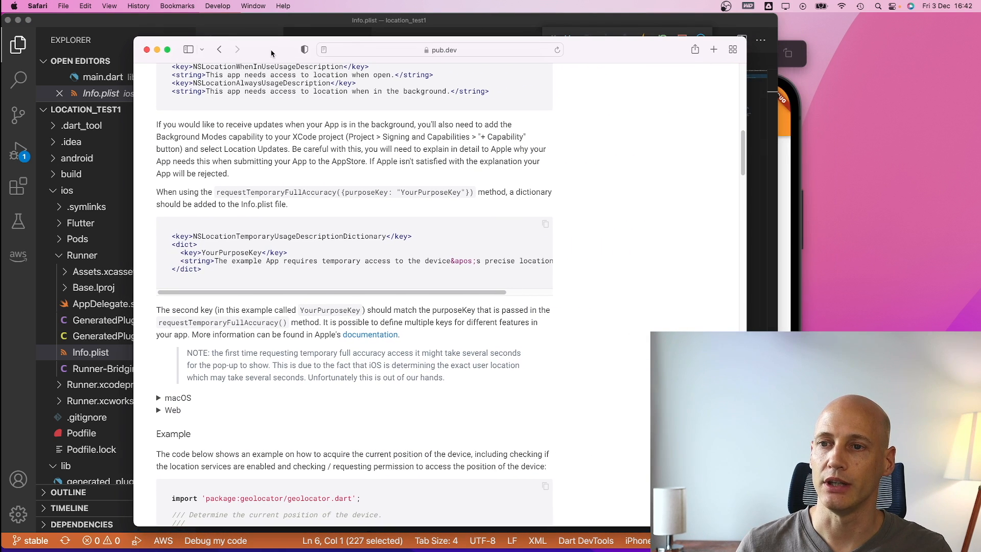
scroll(down, 3)
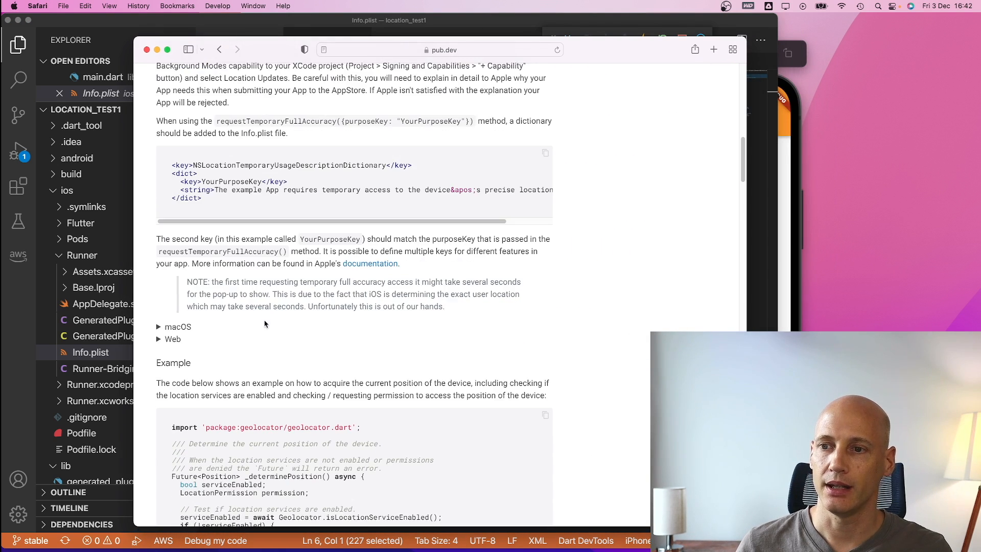
scroll(down, 3)
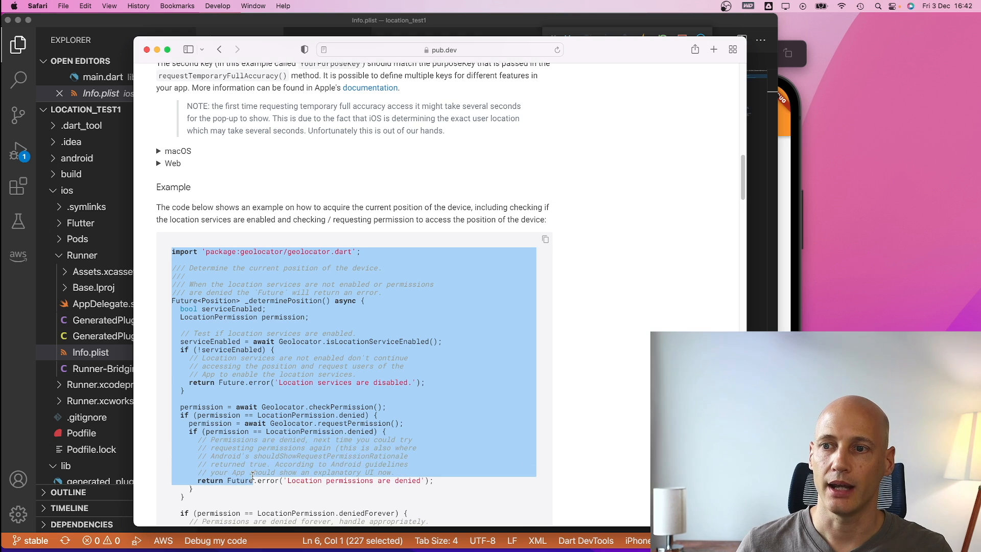
scroll(down, 3)
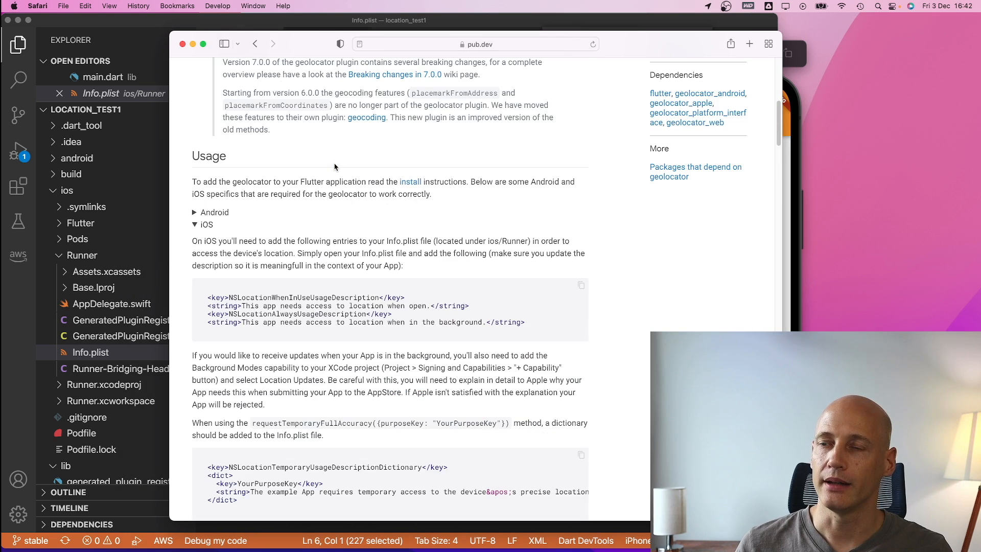
Search pub.dev for 'geoco' to list the geocoding packages
scroll(up, 3)
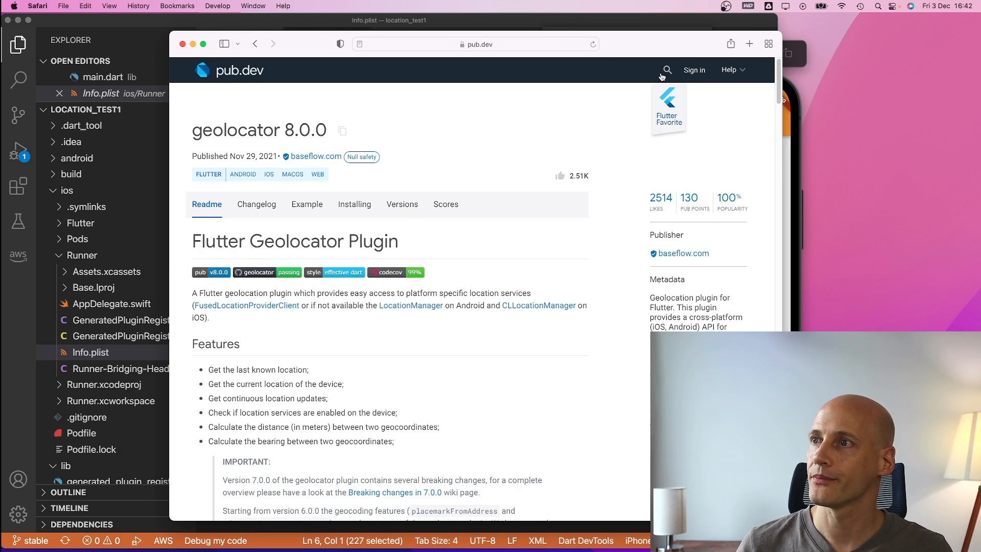
click(667, 70)
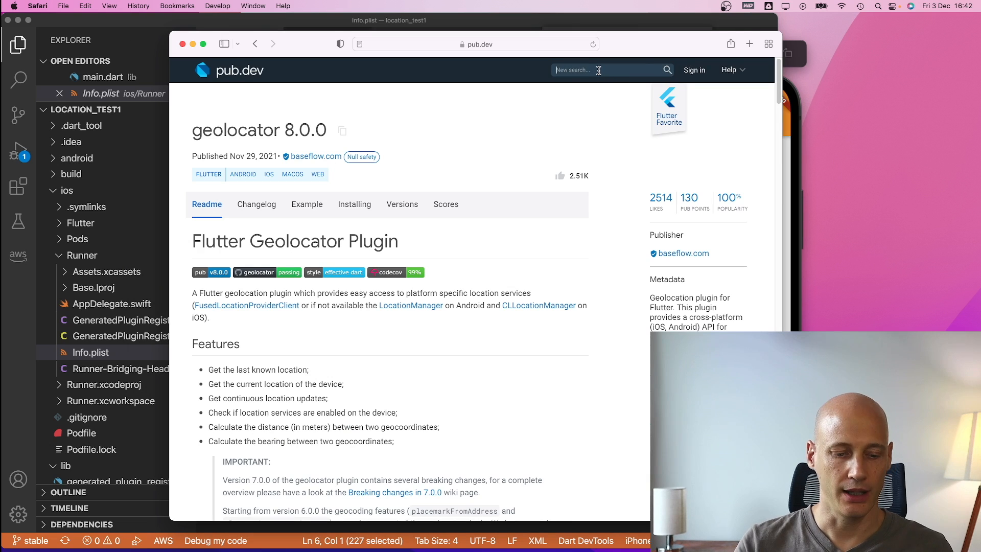
text(geoco)
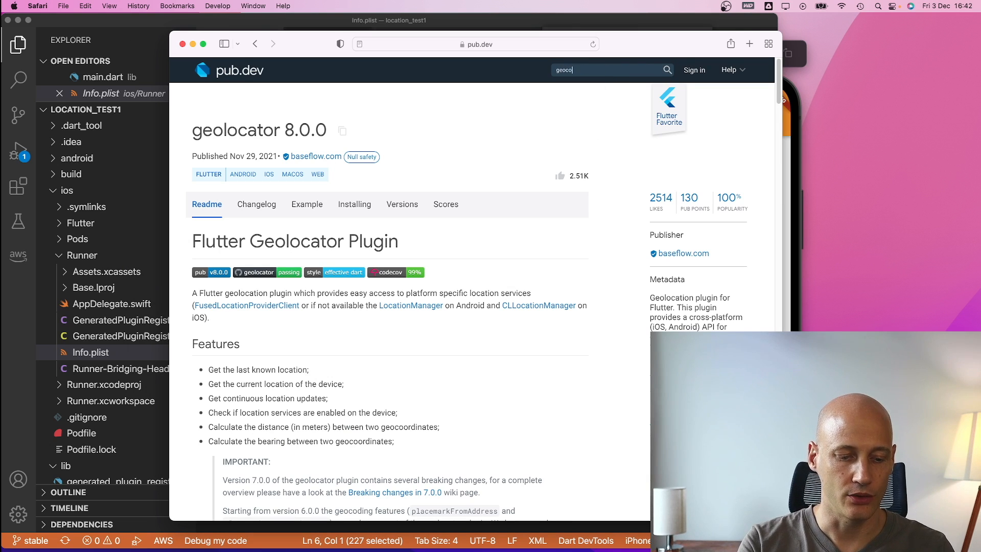
key(Return)
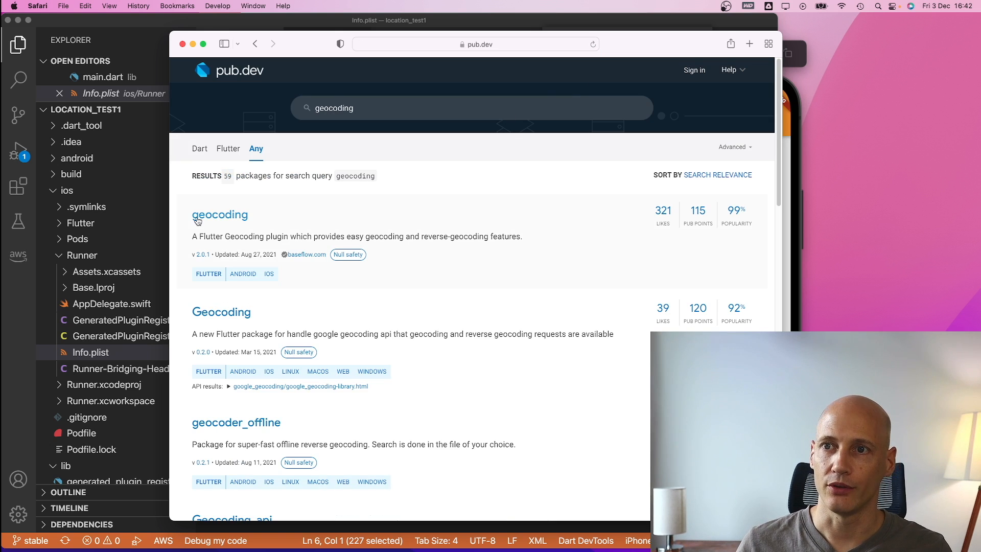
mouse_move(196, 312)
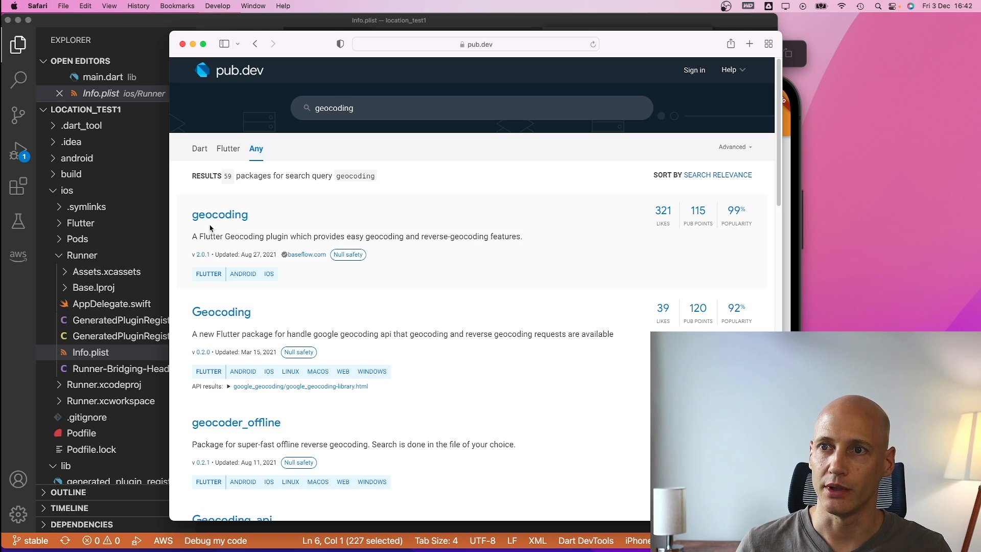
mouse_move(741, 227)
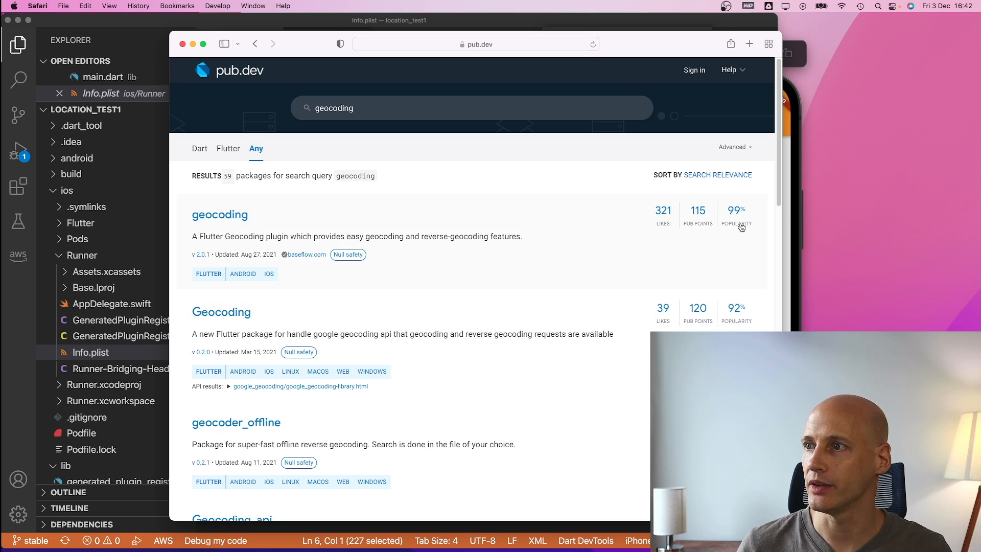
mouse_move(685, 207)
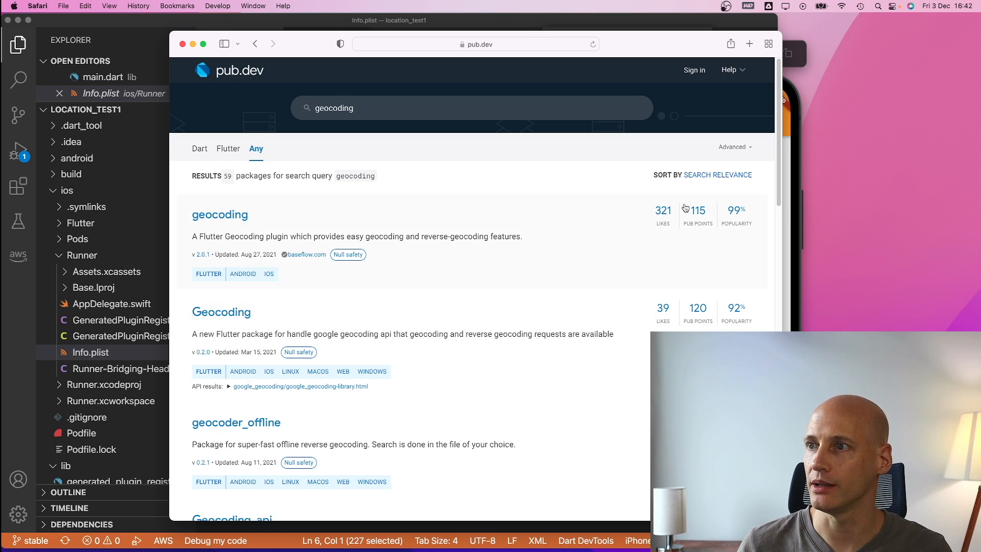
Open the geocoding 2.0.1 page and scroll through its Usage and API examples
click(472, 44)
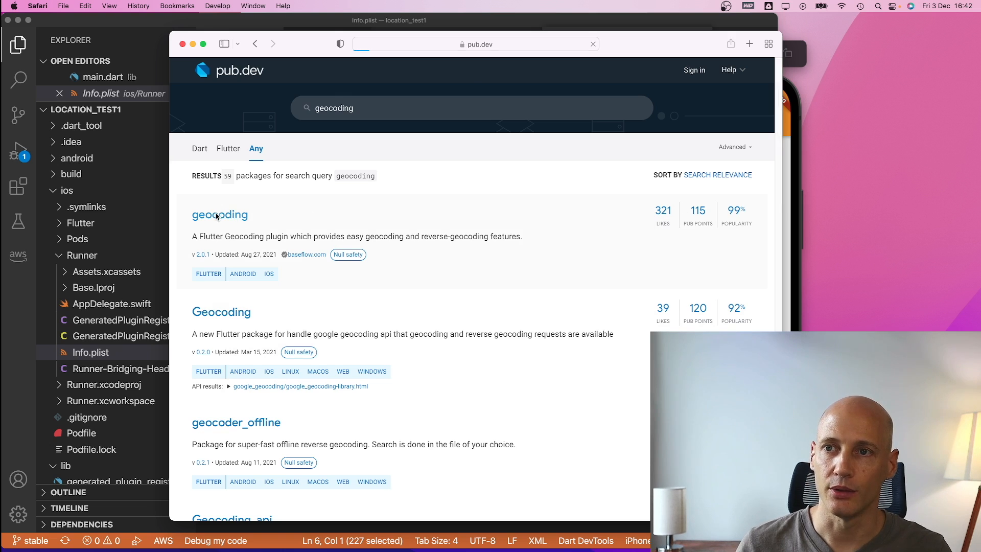
click(220, 214)
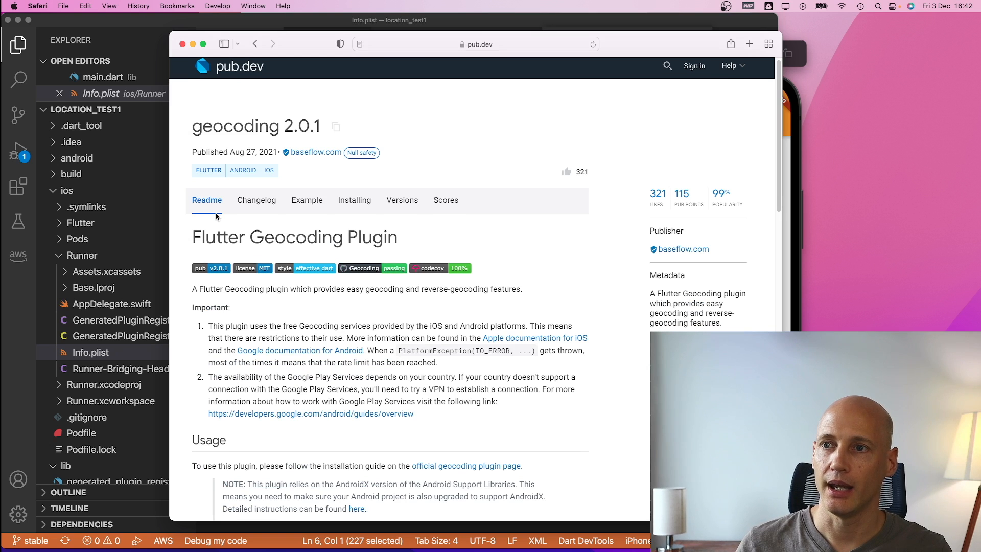
scroll(down, 3)
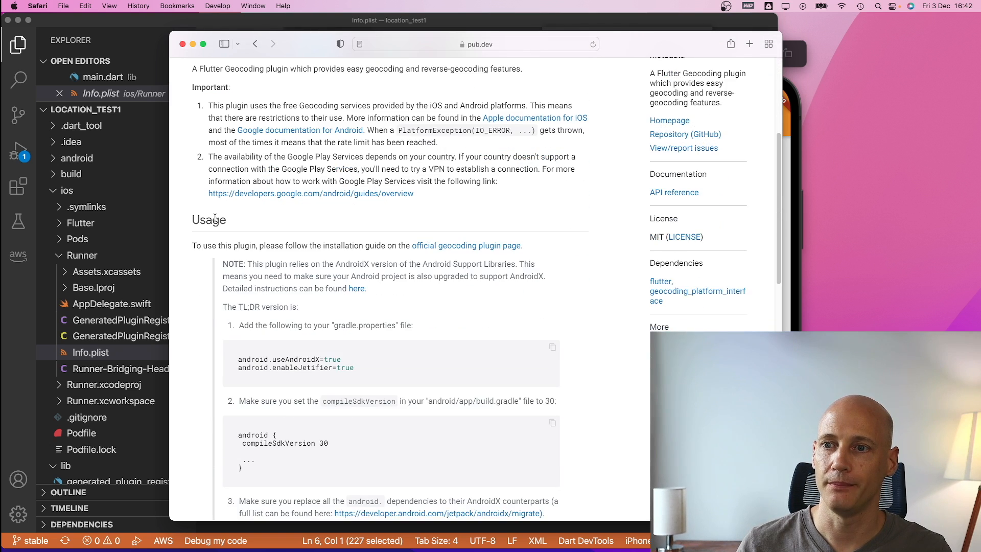
scroll(down, 3)
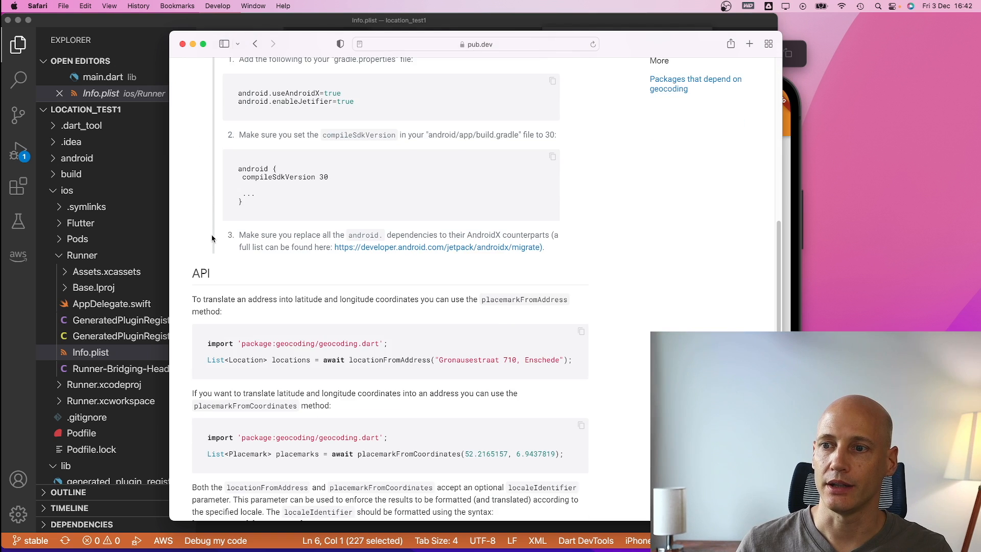
scroll(down, 3)
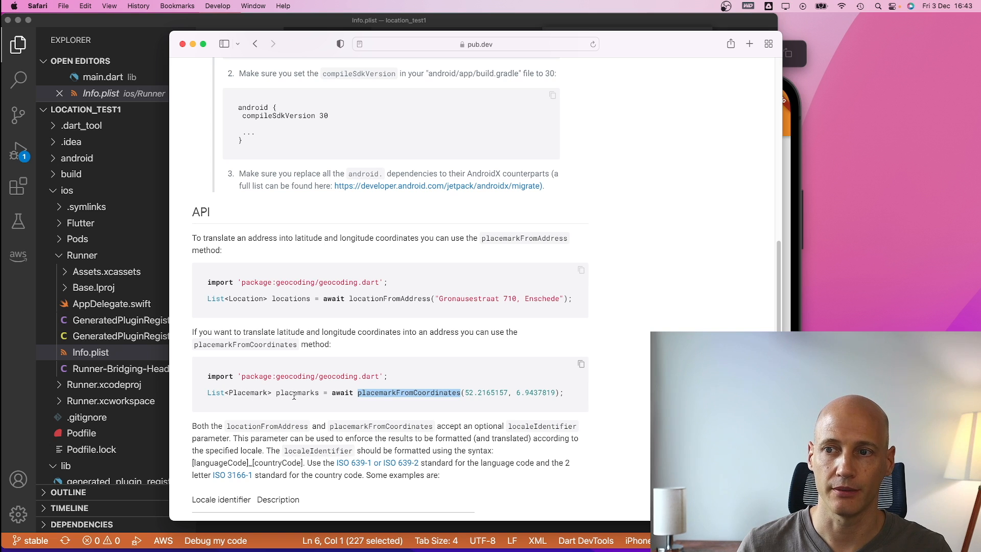
scroll(up, 3)
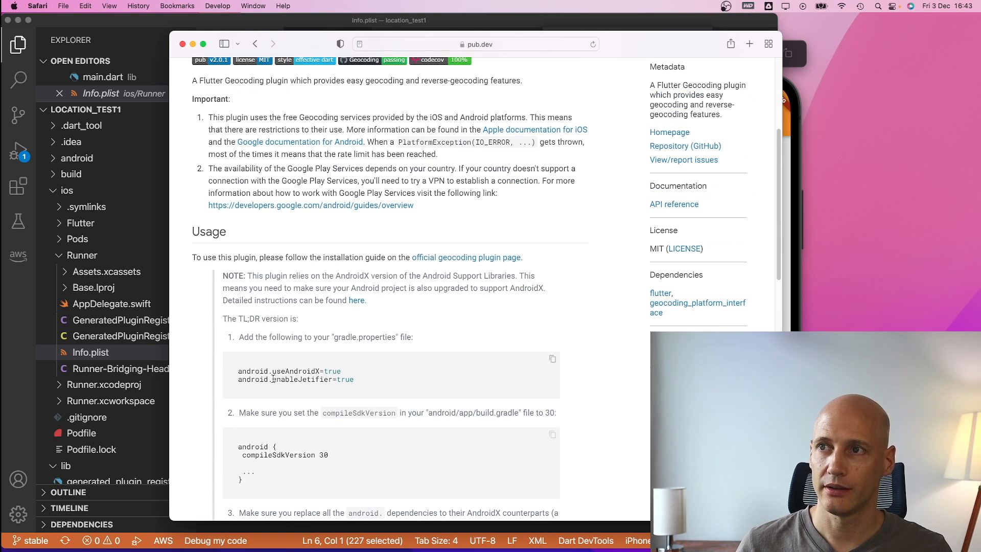
scroll(up, 3)
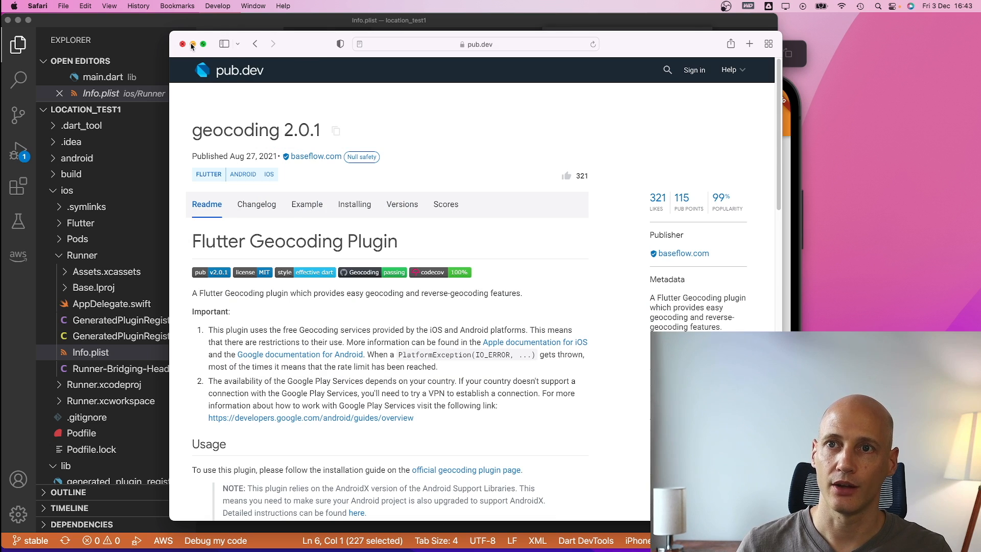
Return to VS Code, collapse the ios folder and expand lib toward main.dart
click(183, 44)
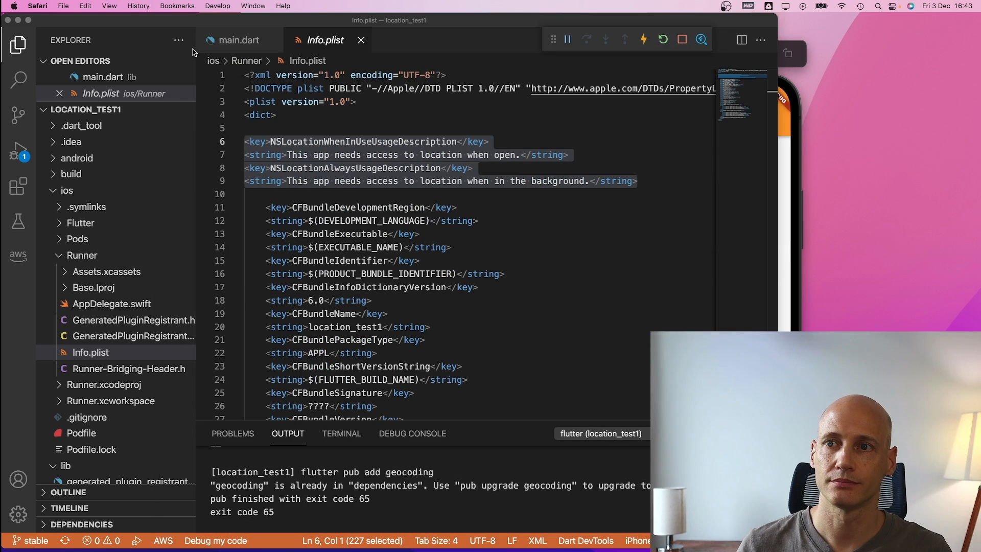
mouse_move(129, 234)
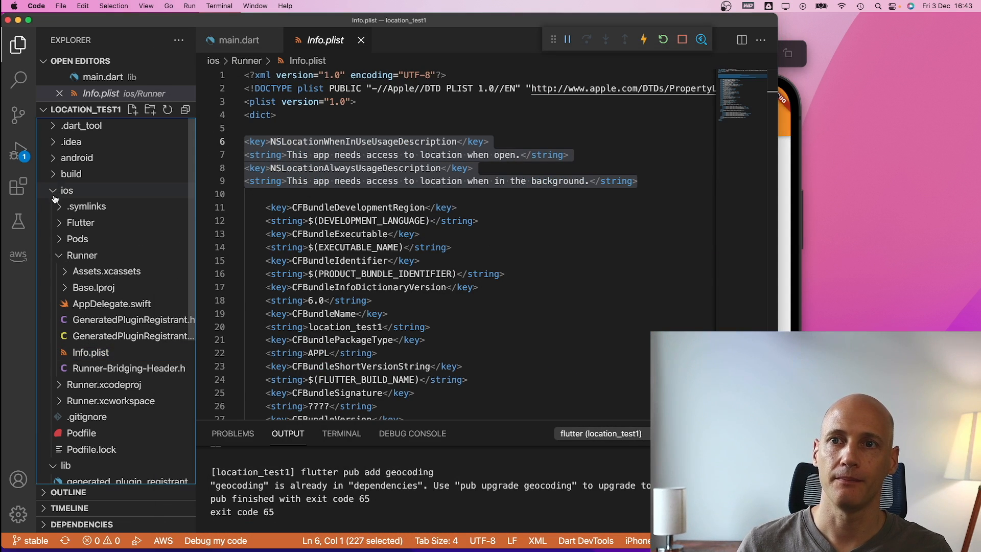
click(67, 190)
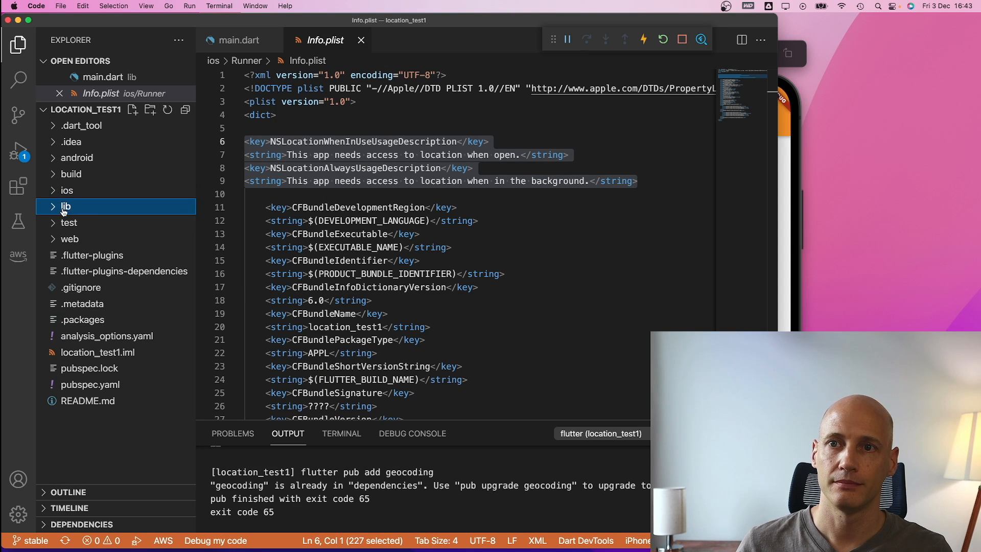
click(66, 207)
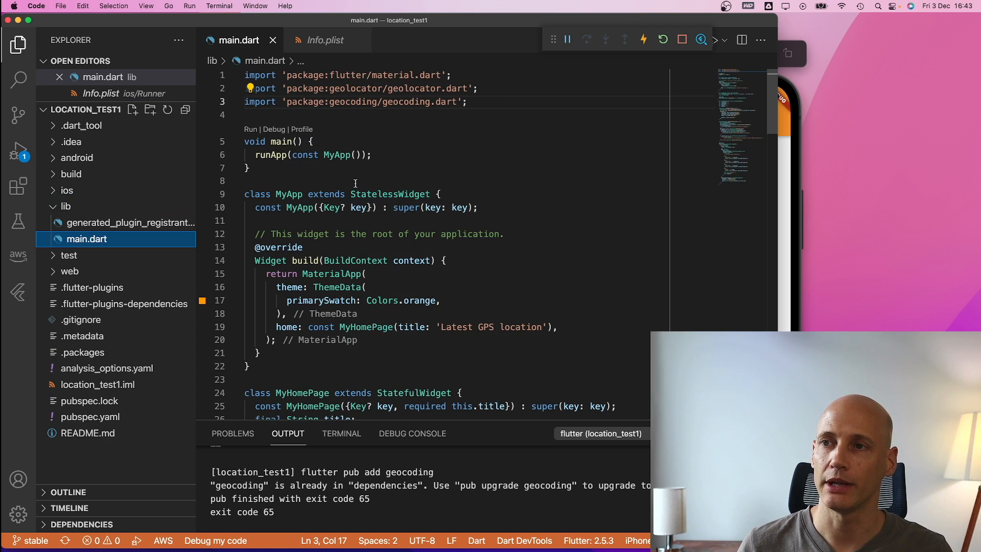
click(468, 101)
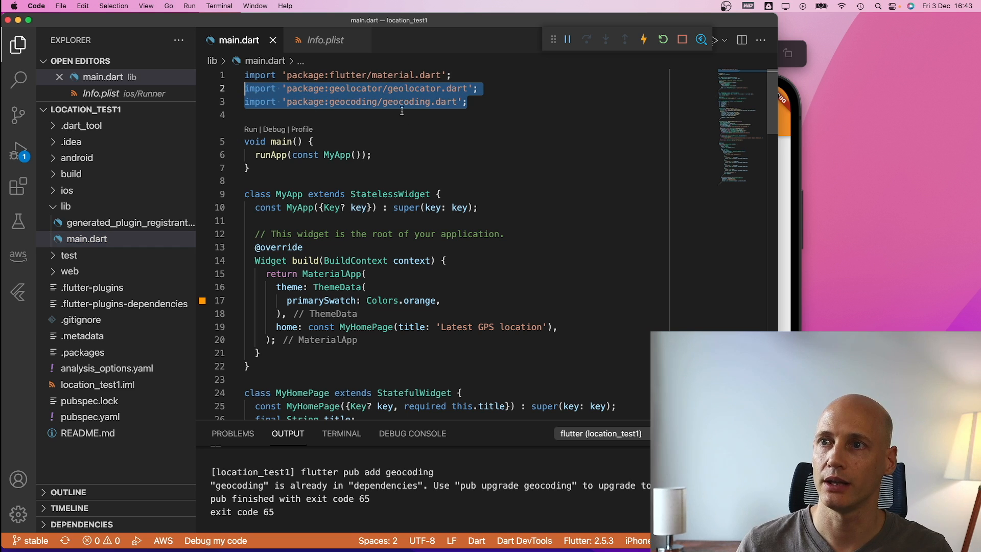
mouse_move(432, 142)
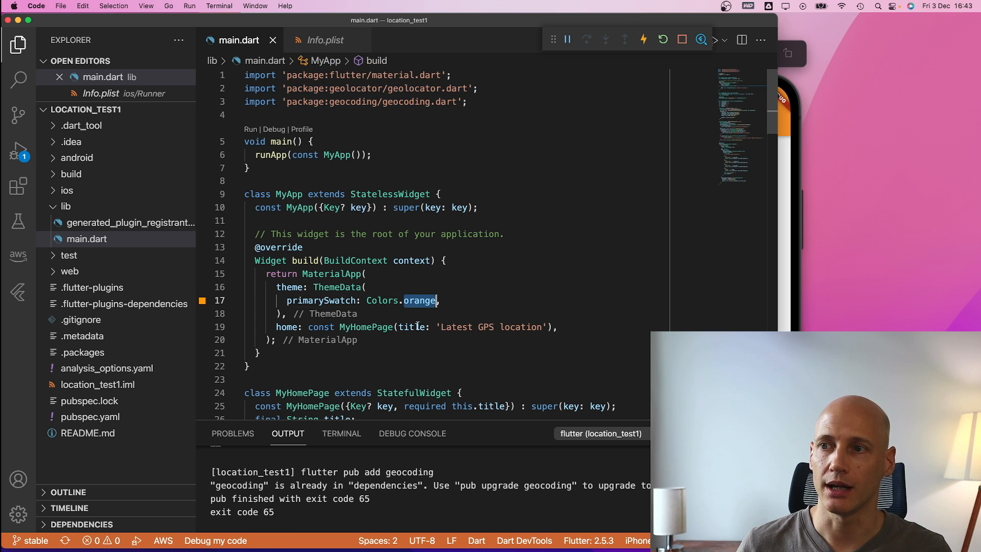
scroll(down, 3)
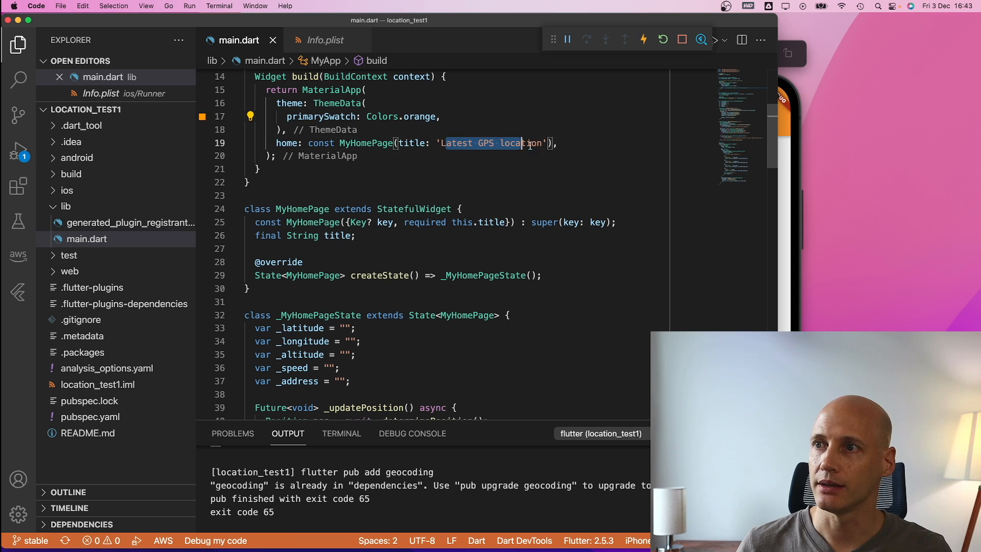
scroll(down, 3)
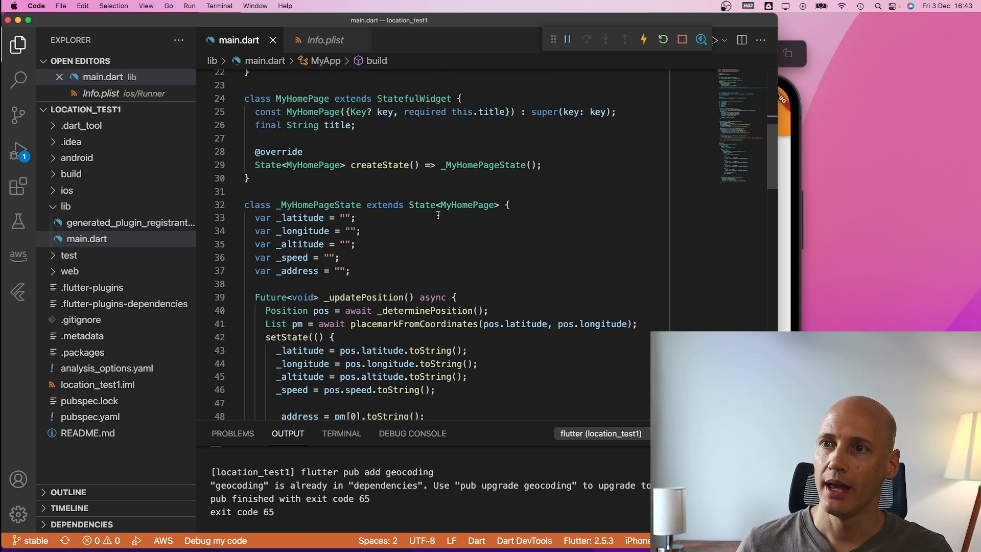
mouse_move(319, 204)
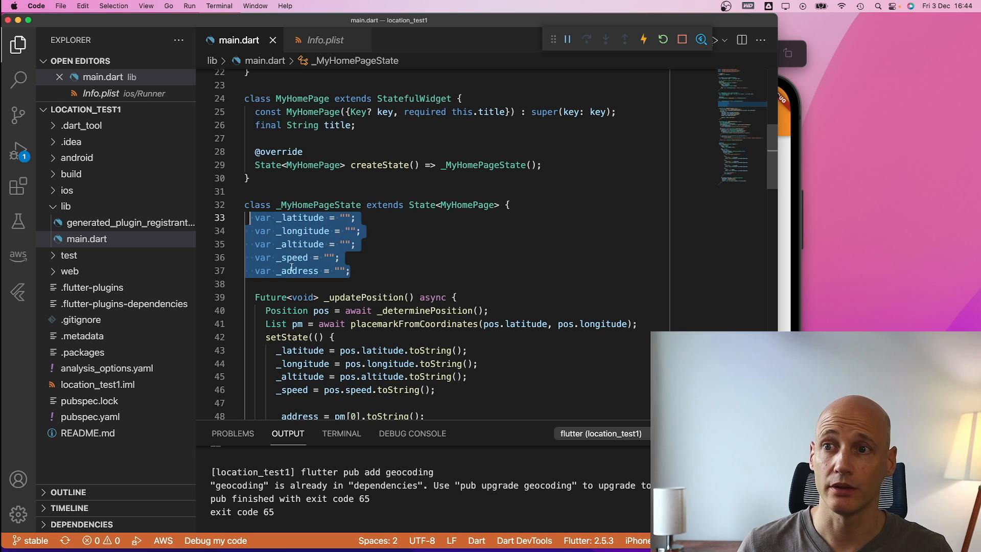
mouse_move(299, 270)
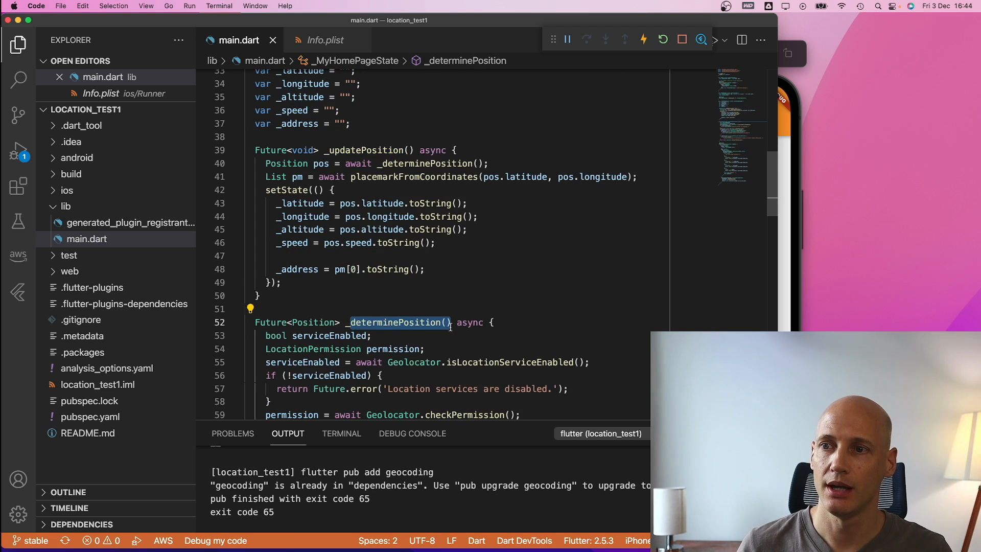
scroll(down, 3)
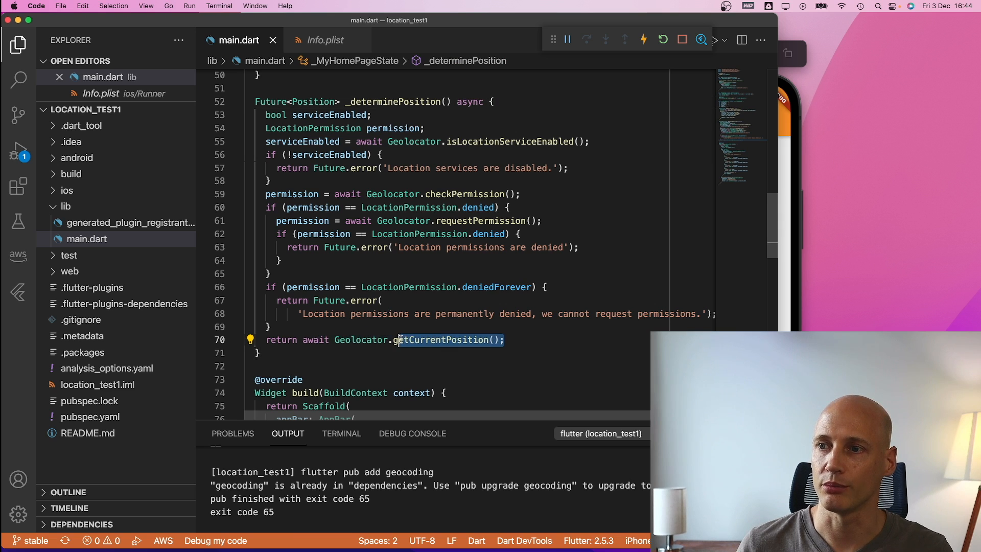
scroll(up, 3)
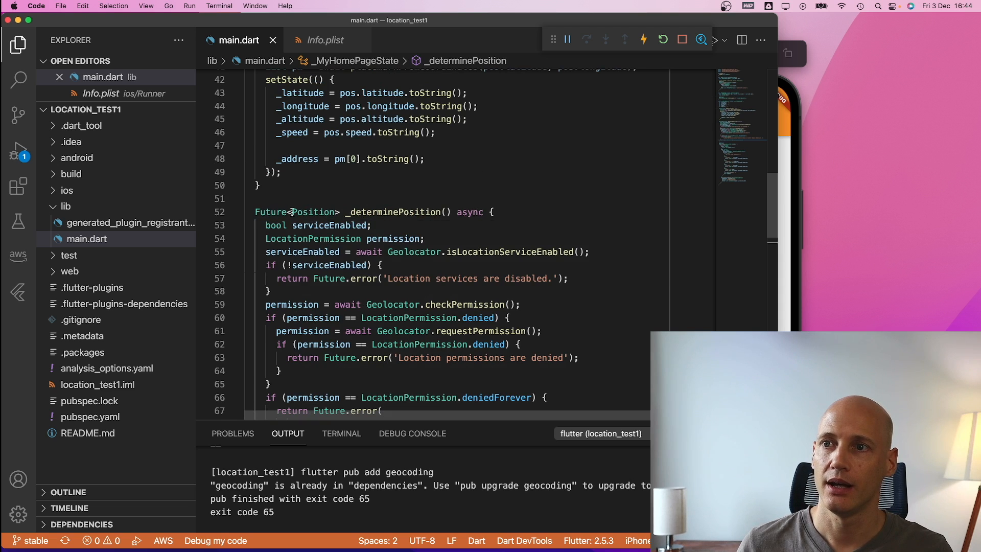
mouse_move(313, 211)
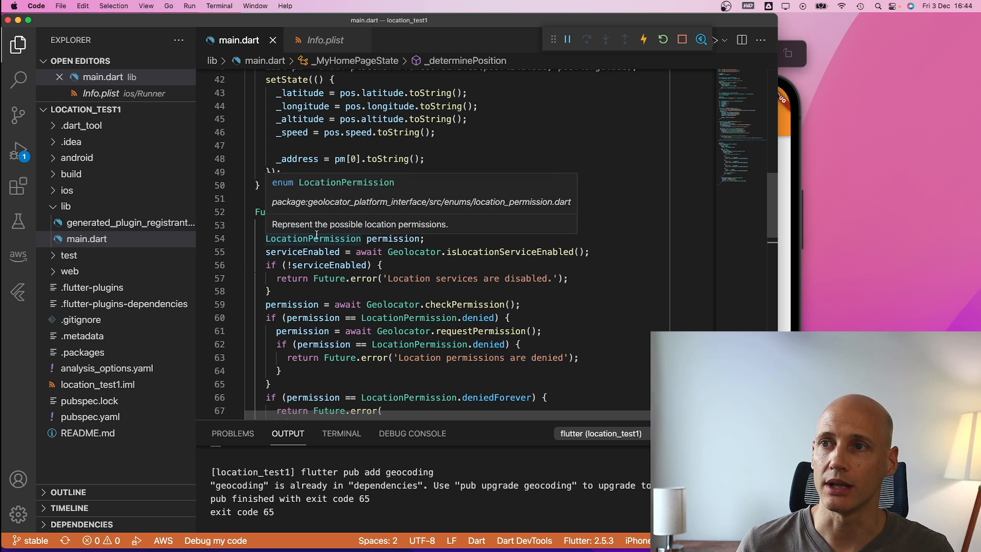
mouse_move(385, 251)
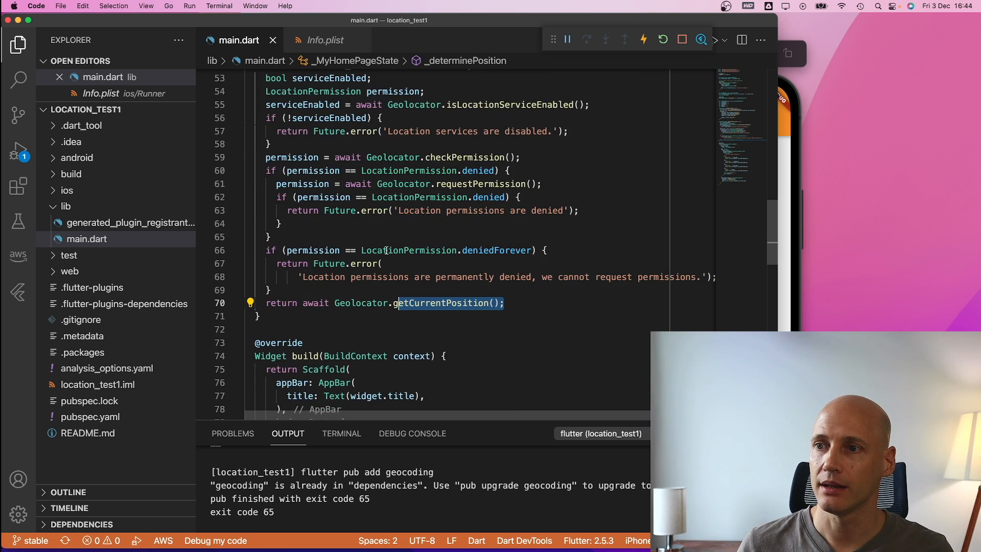
scroll(up, 3)
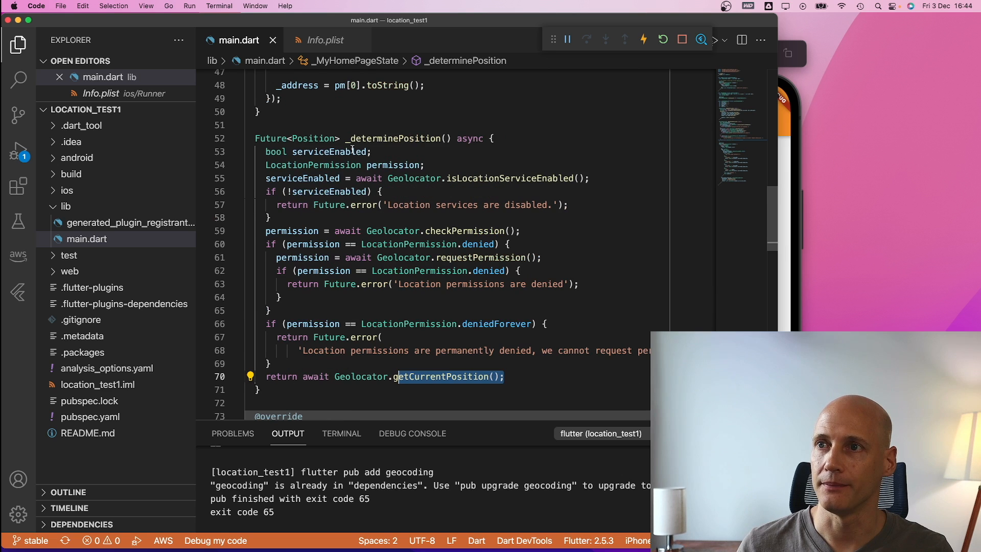
scroll(up, 3)
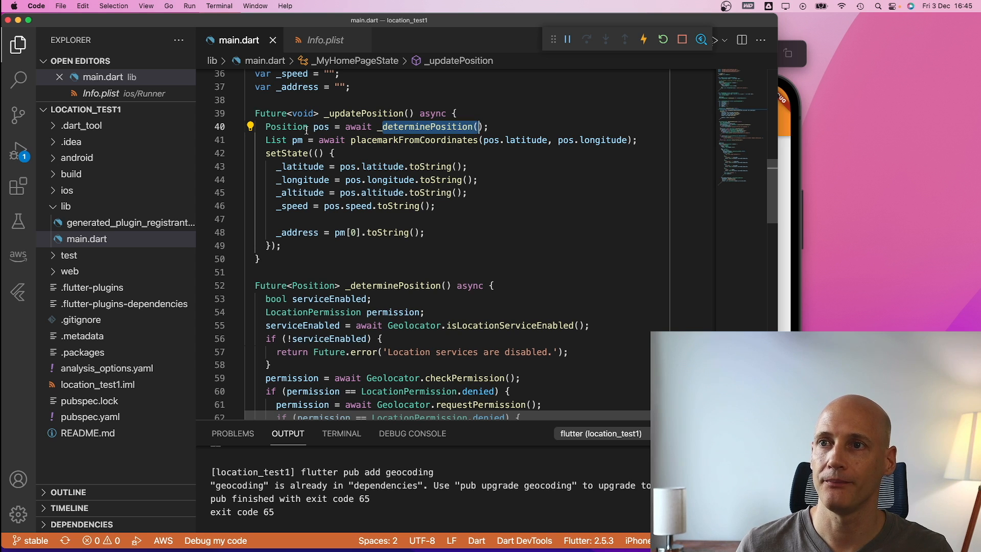
double_click(321, 126)
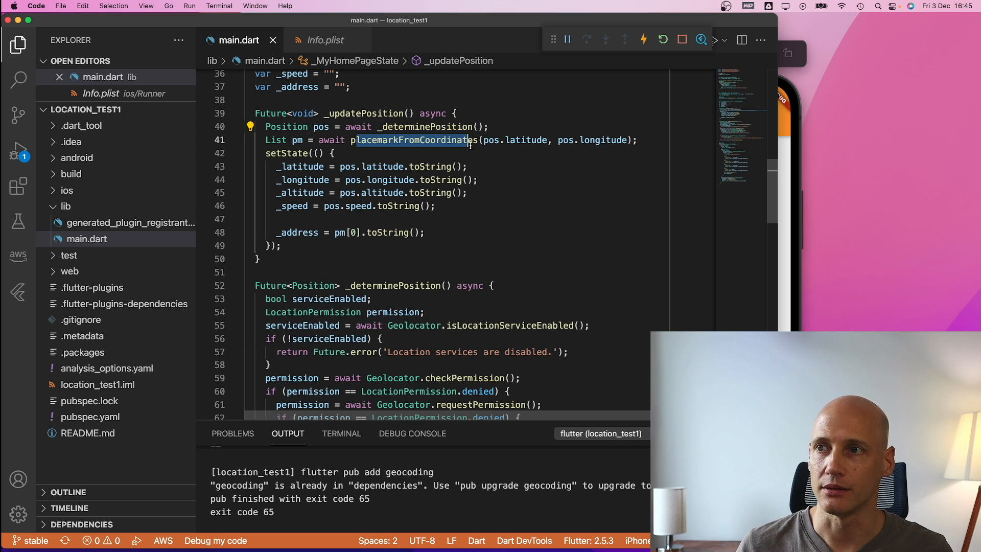
mouse_move(413, 139)
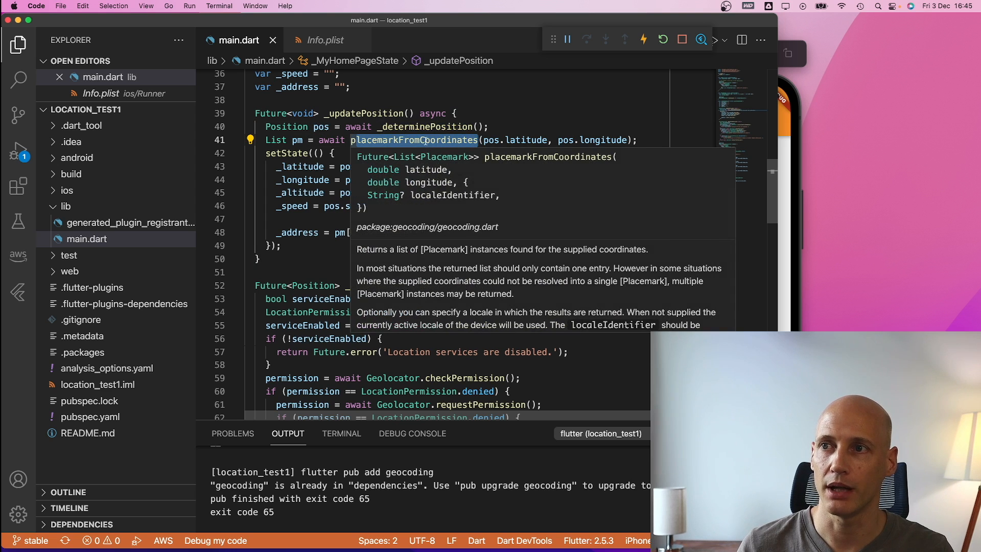
mouse_move(274, 140)
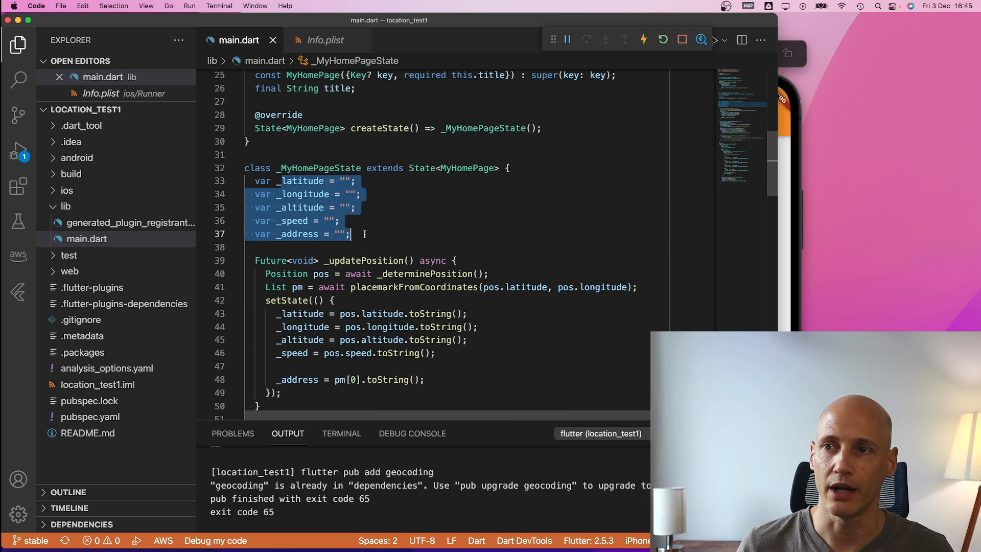
scroll(down, 3)
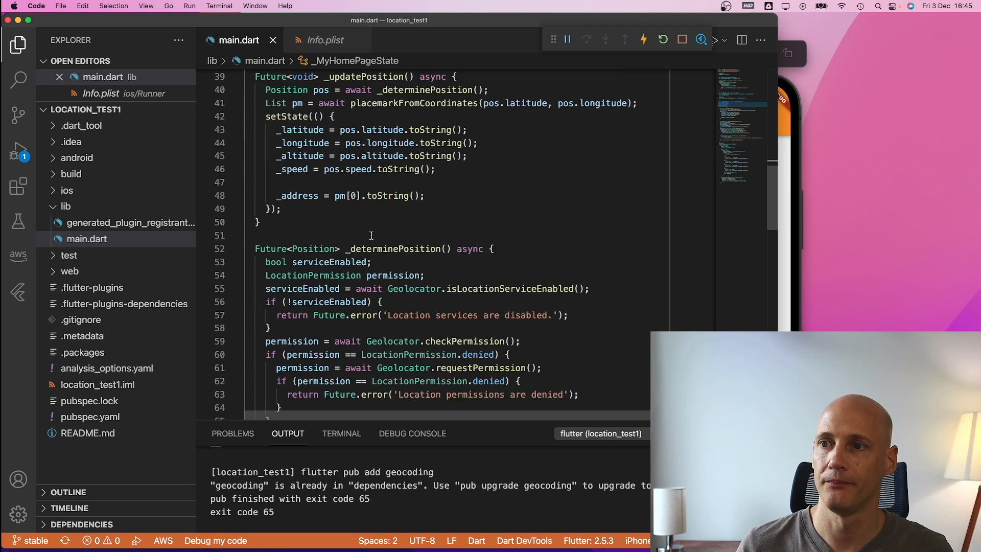
scroll(down, 3)
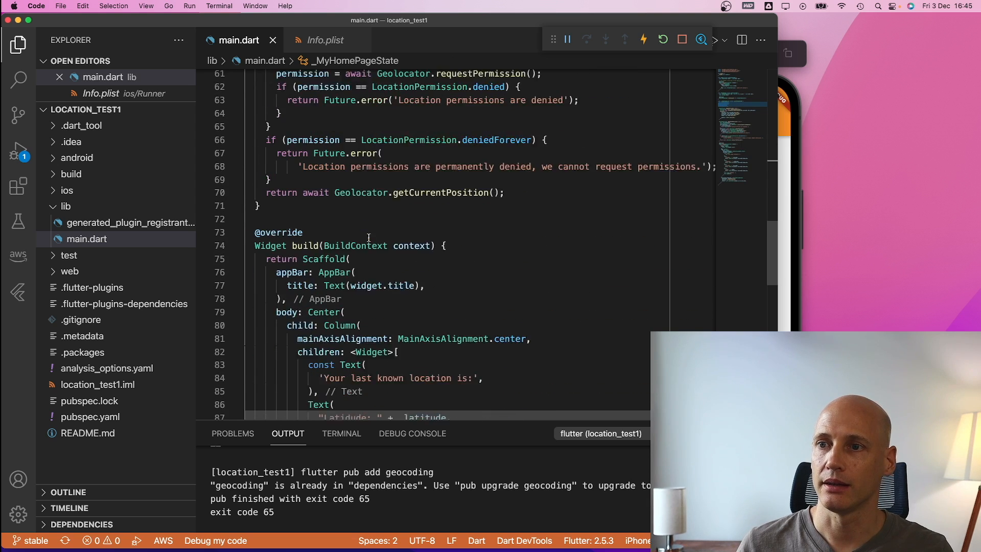
scroll(down, 3)
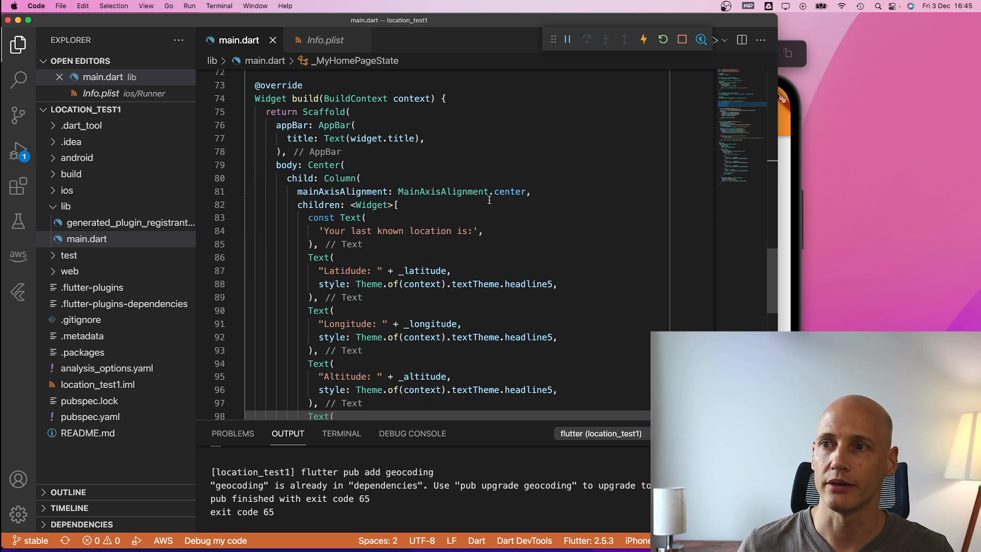
scroll(down, 3)
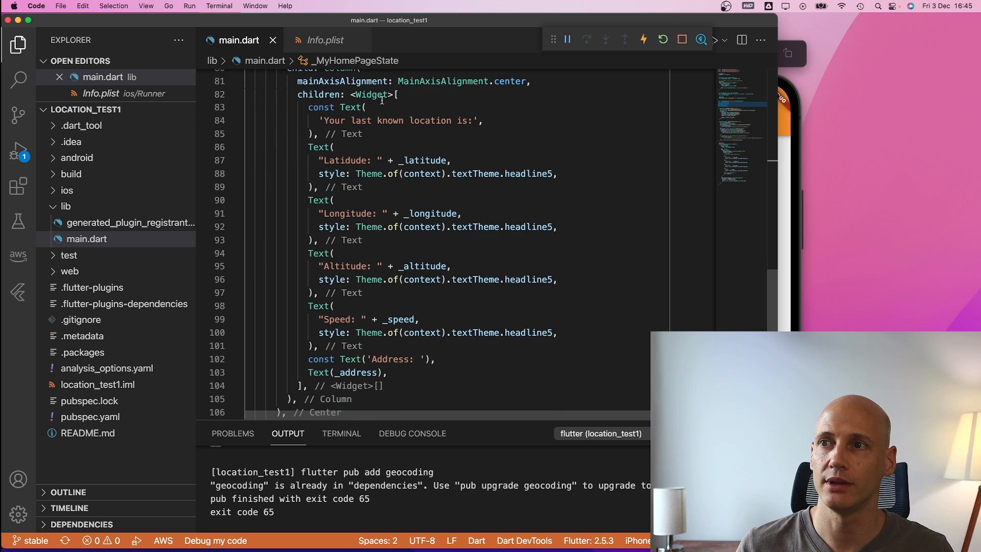
double_click(345, 160)
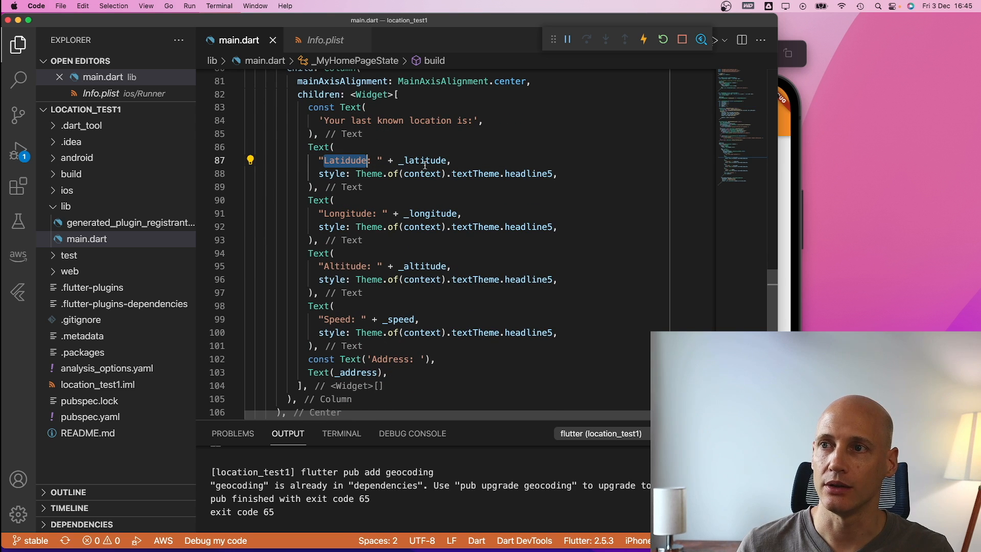
double_click(423, 160)
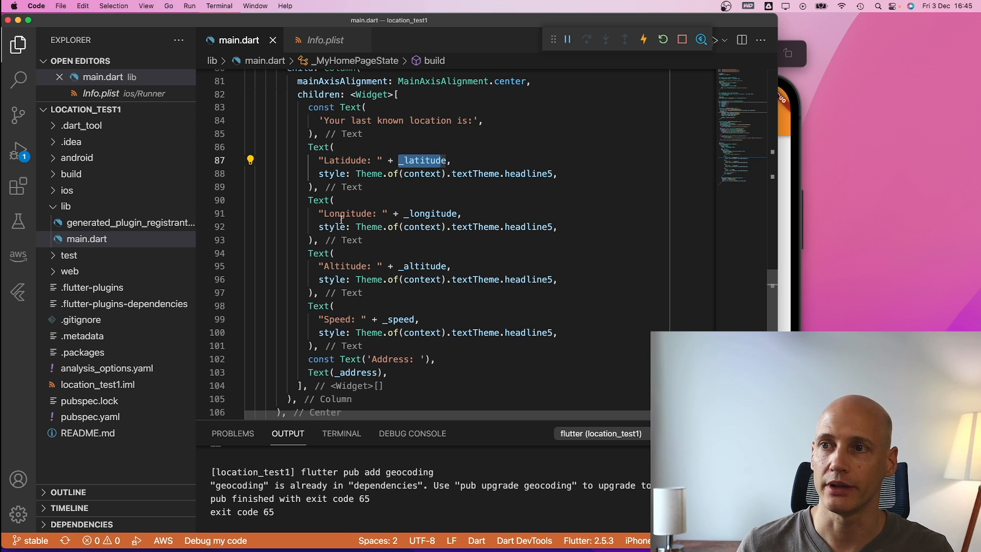
scroll(down, 3)
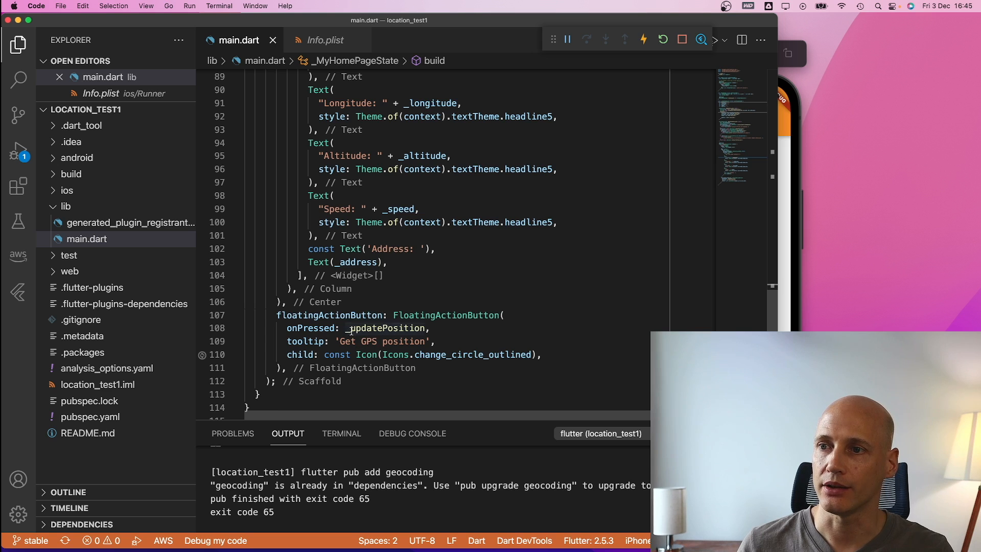
double_click(386, 328)
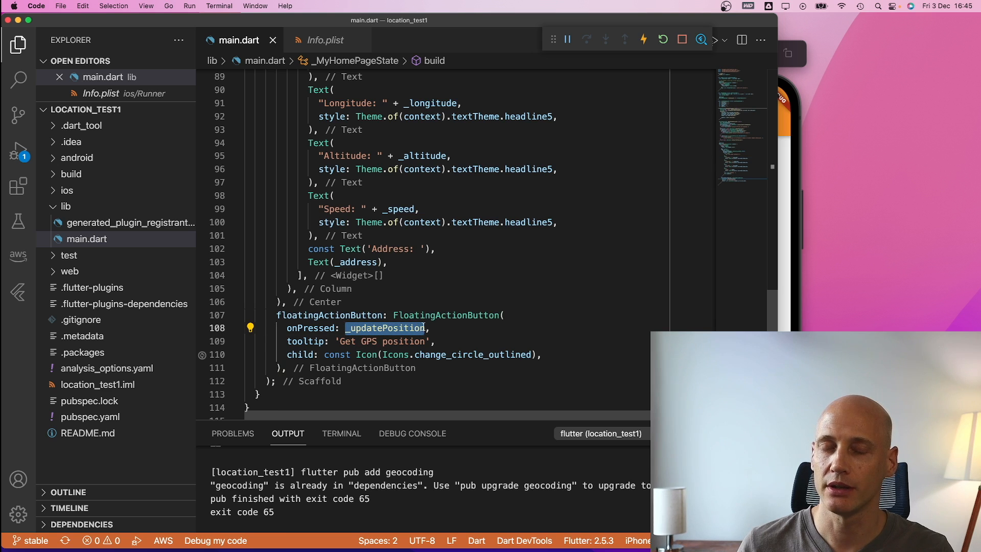
mouse_move(387, 328)
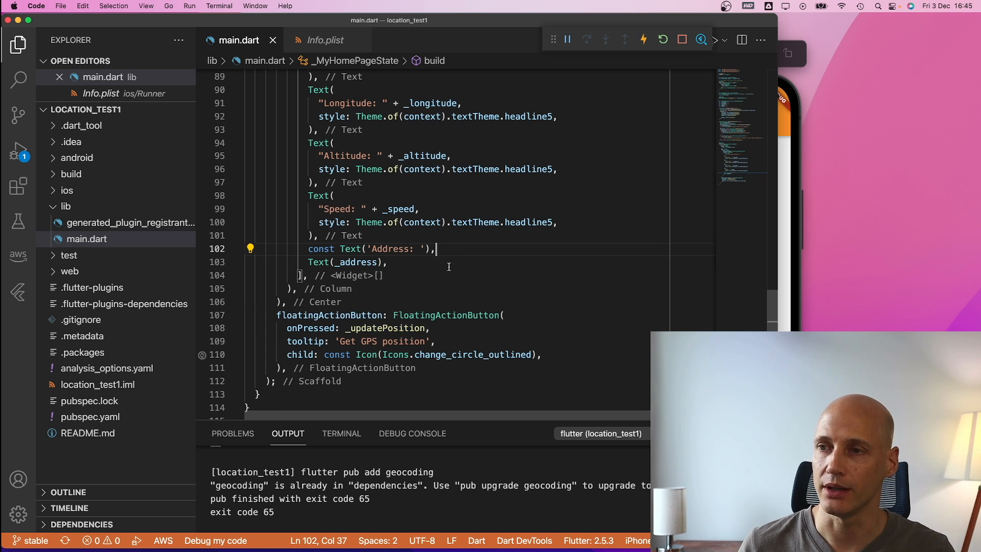
mouse_move(624, 284)
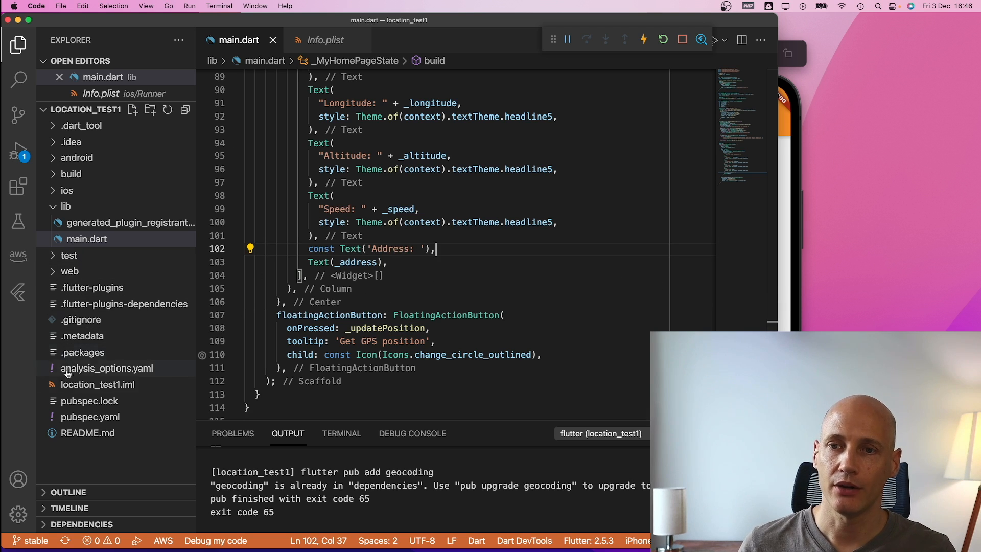
Expand ios, collapse Runner, and launch the app on the iPhone 13 simulator
click(66, 190)
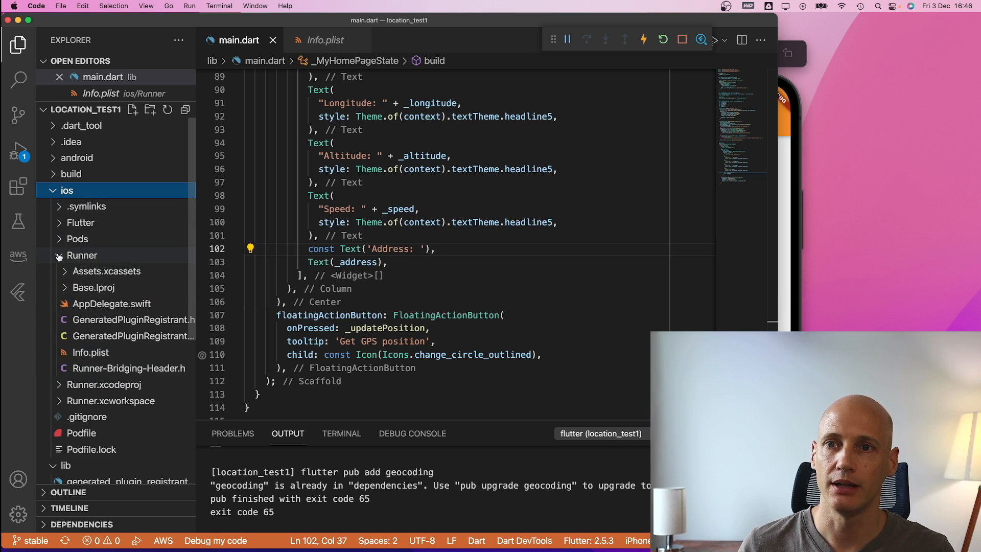
click(81, 255)
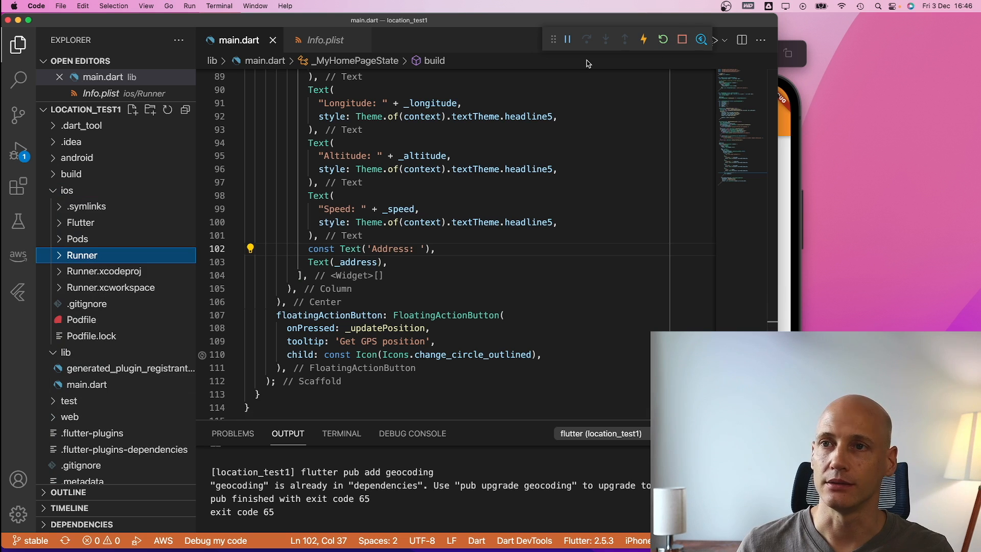
mouse_move(604, 107)
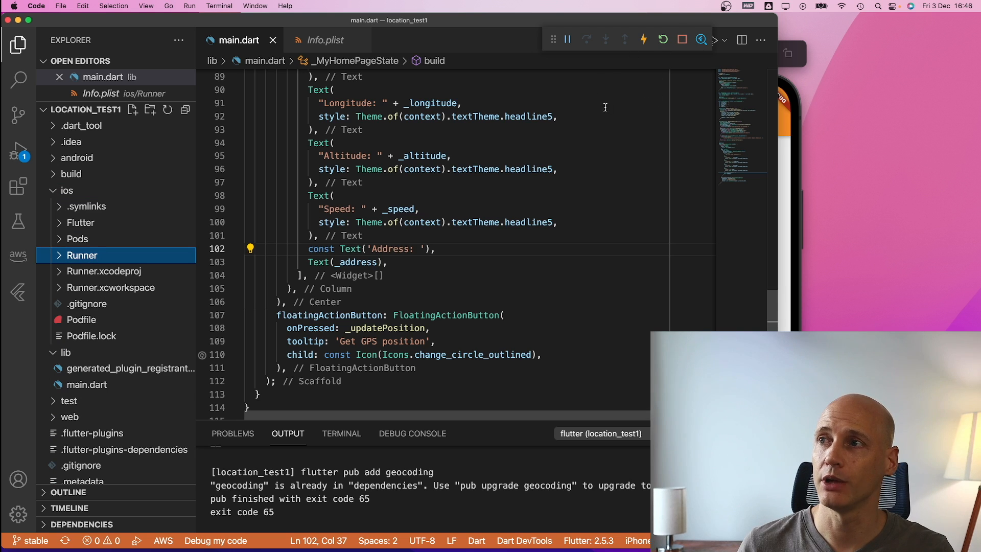
mouse_move(563, 150)
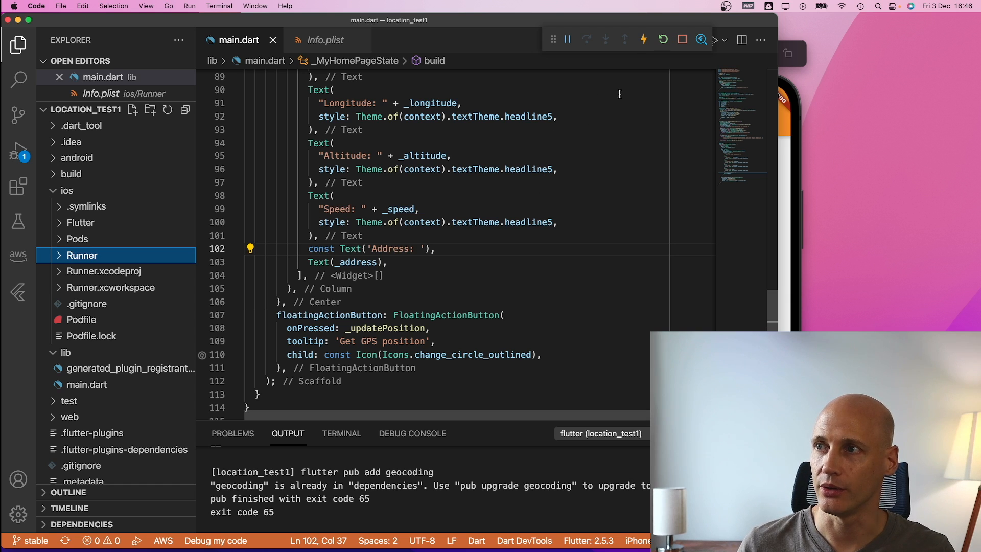
click(663, 39)
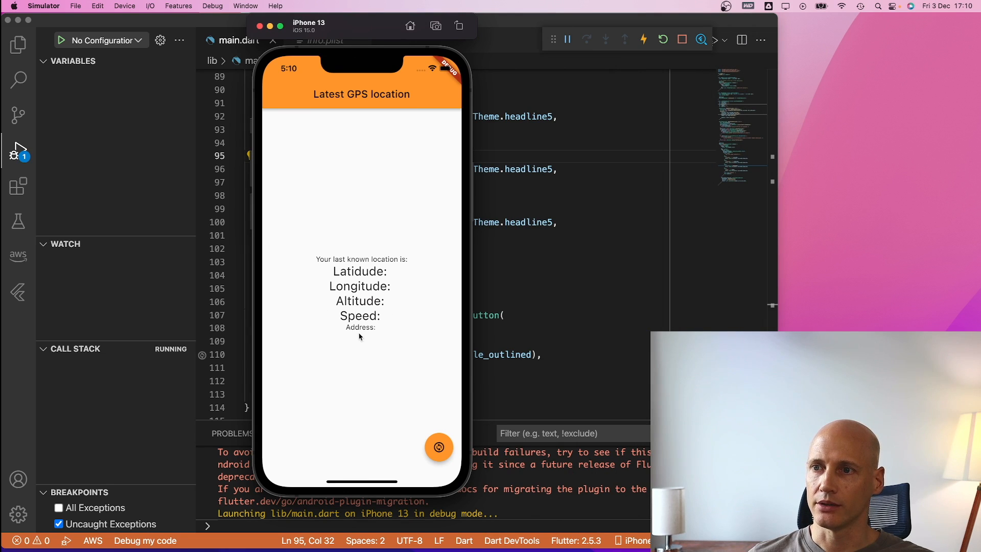
mouse_move(438, 446)
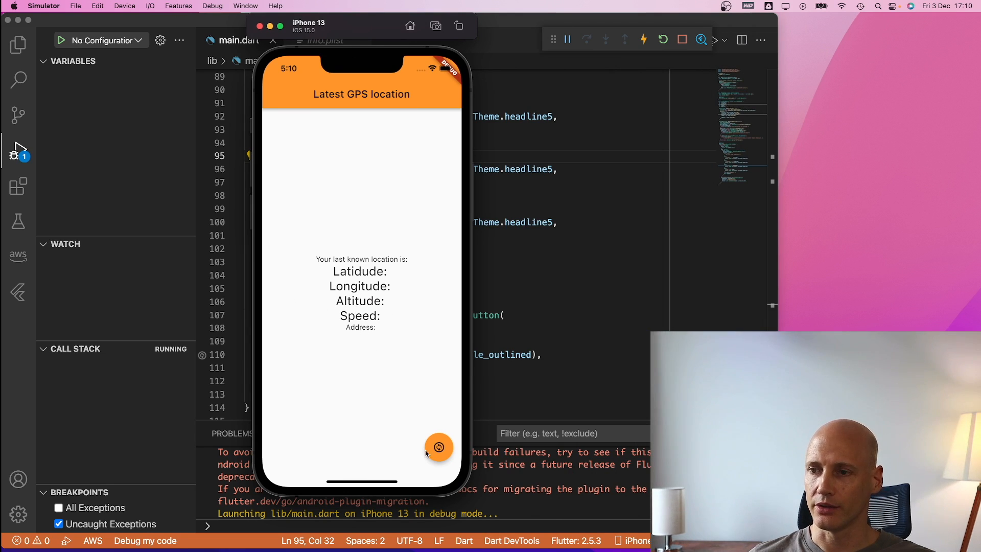
Tap the app's GPS button to show coordinates, altitude, speed and the Cupertino address
click(440, 446)
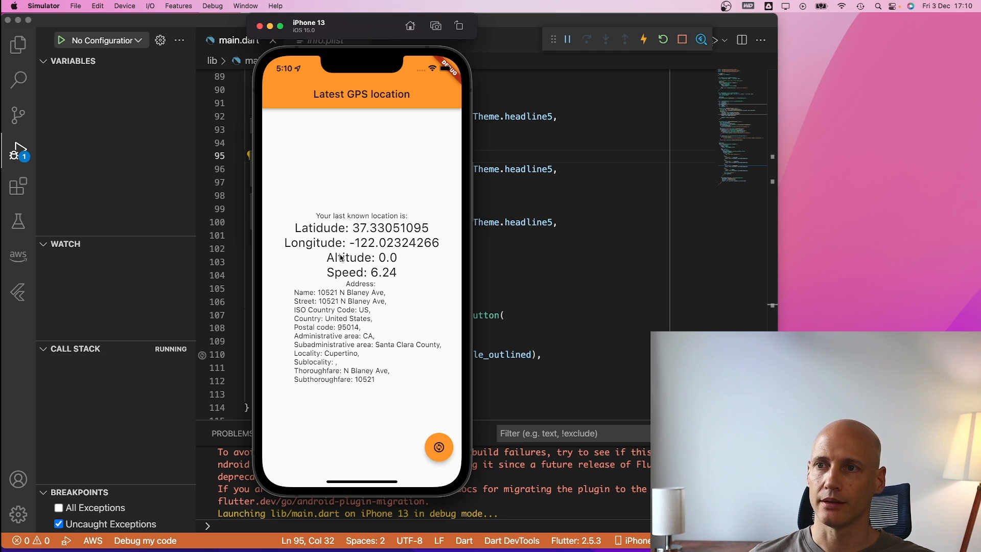
mouse_move(326, 352)
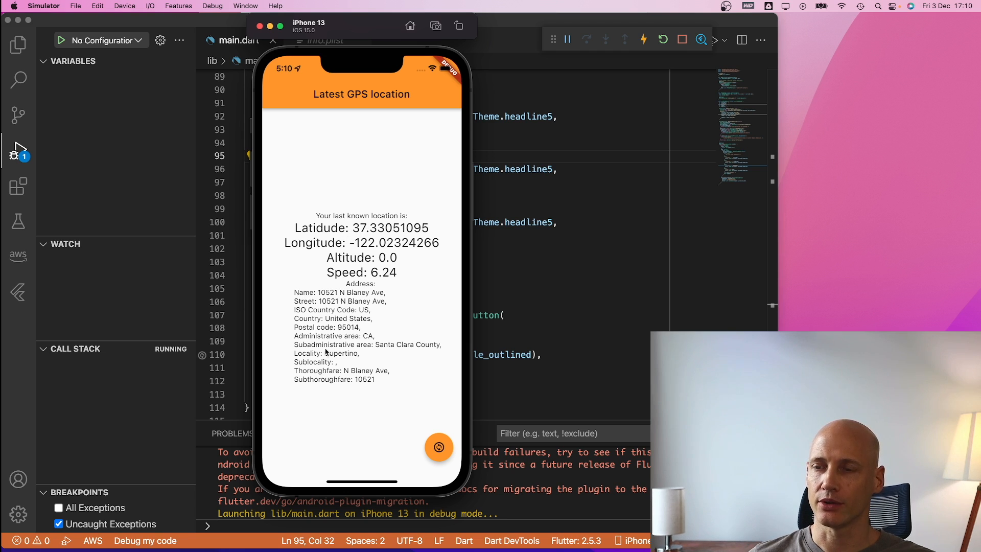
mouse_move(328, 287)
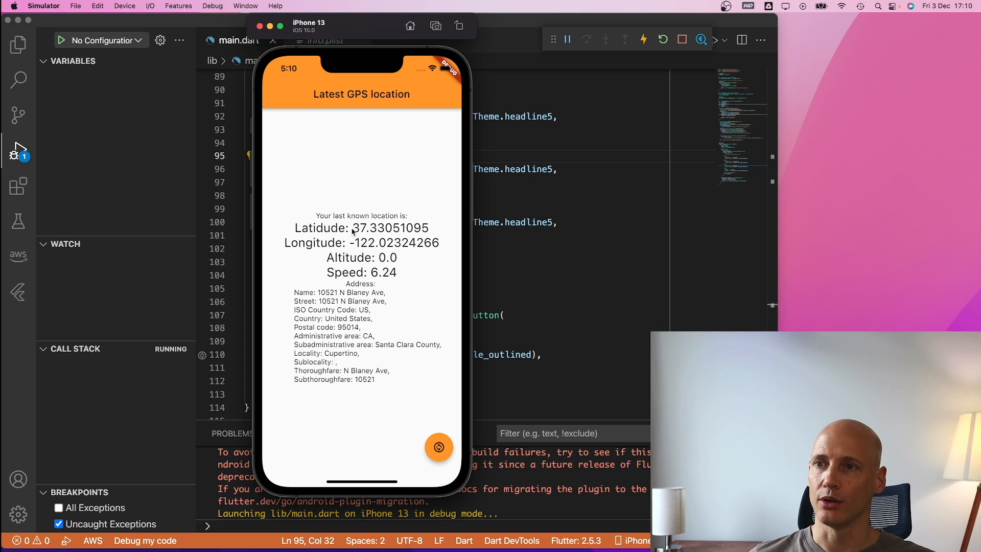
mouse_move(357, 247)
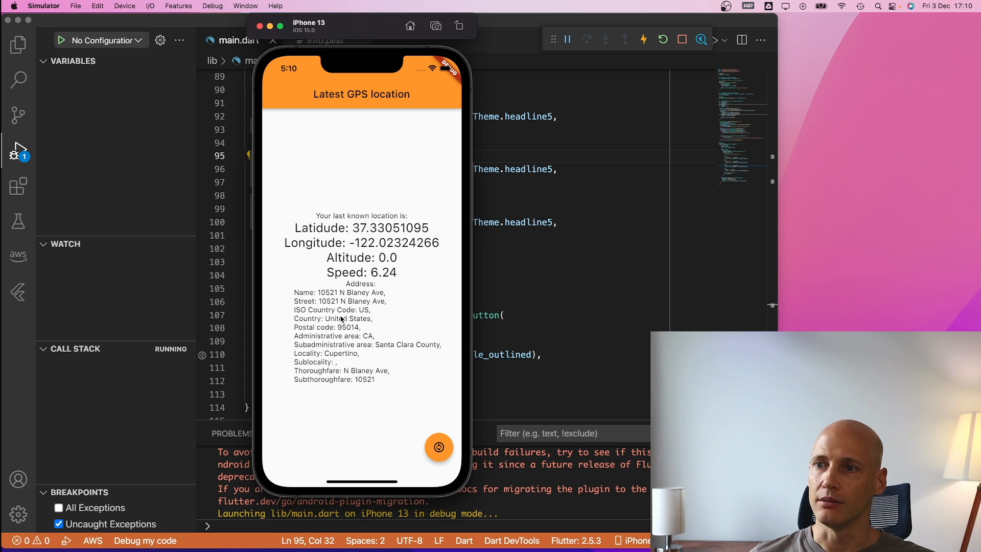
mouse_move(355, 364)
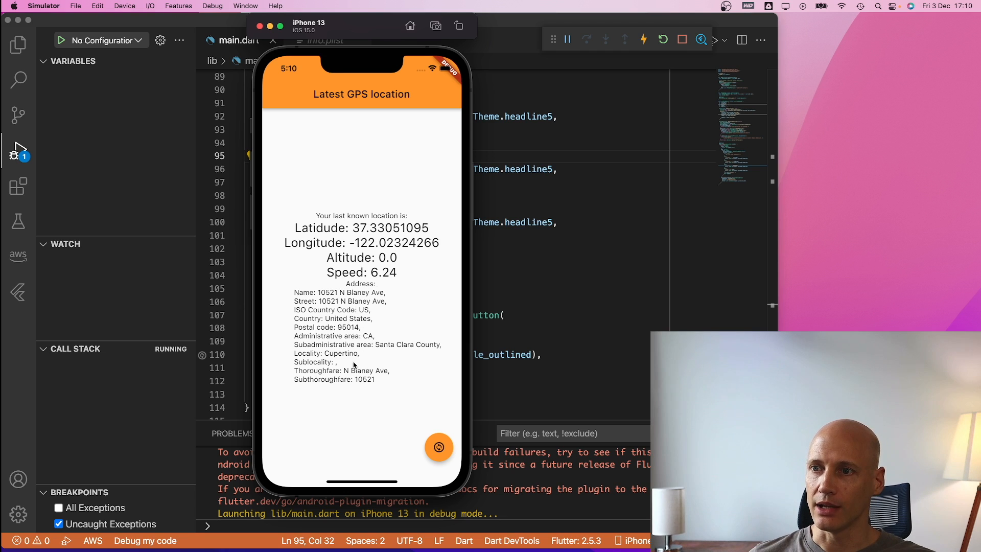
mouse_move(317, 121)
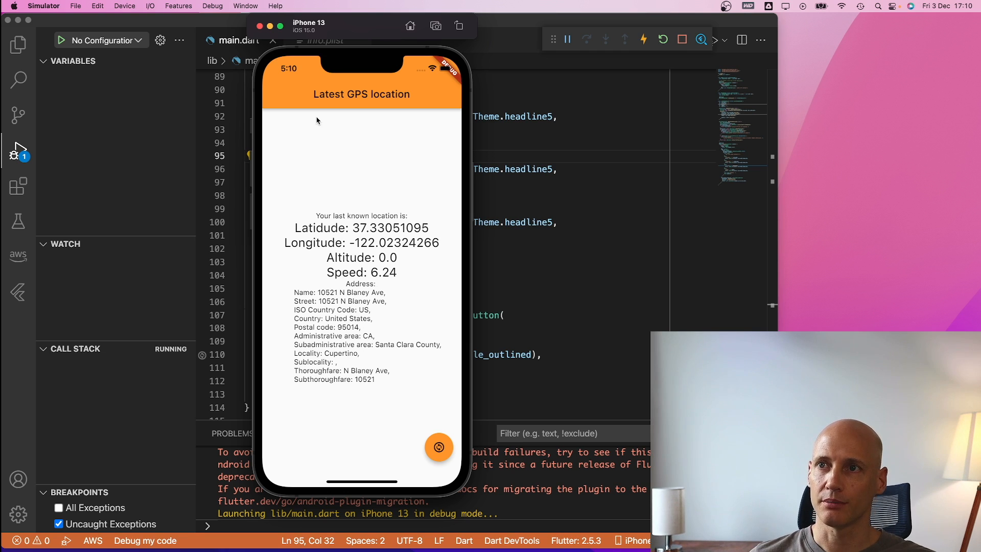
mouse_move(360, 244)
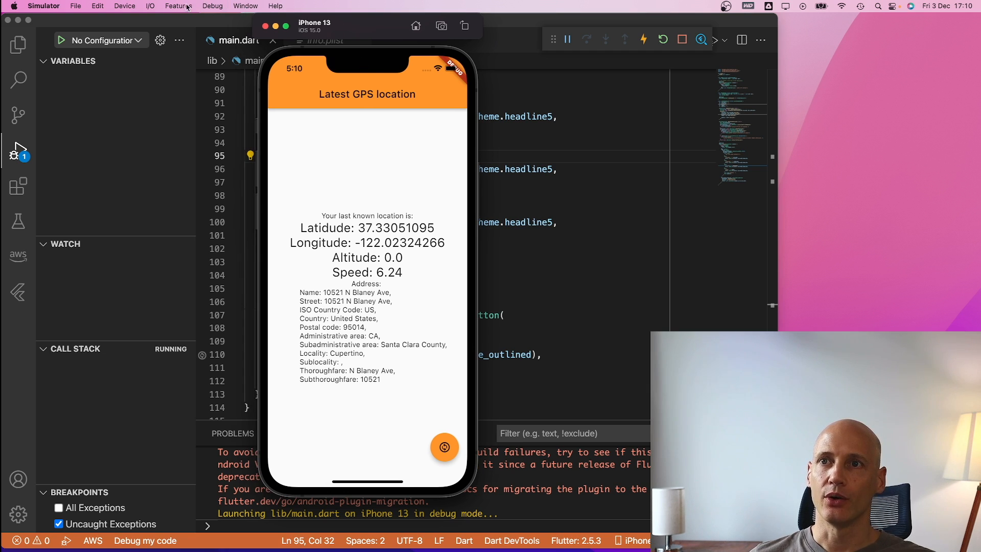
Set the simulated location to Apple and refetch the GPS position
click(178, 6)
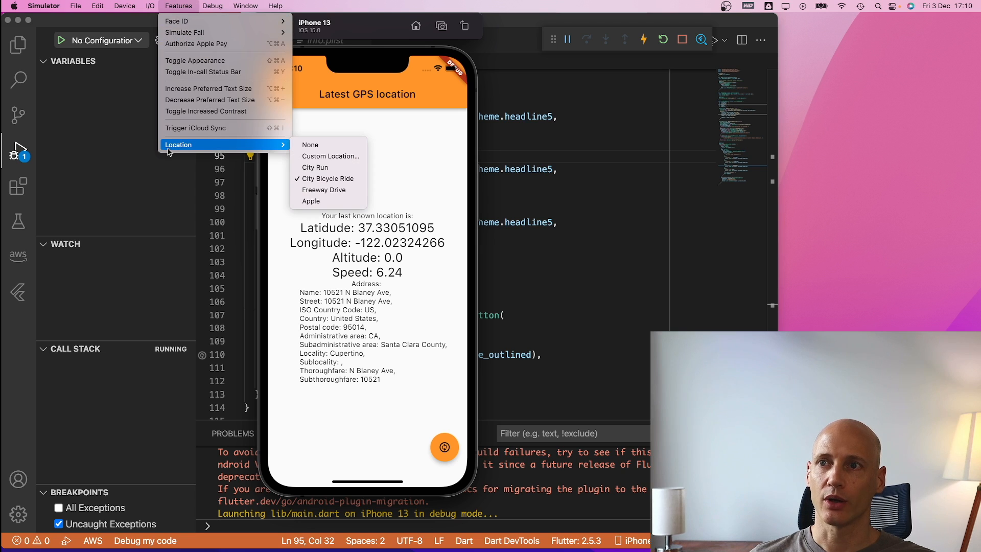
mouse_move(325, 201)
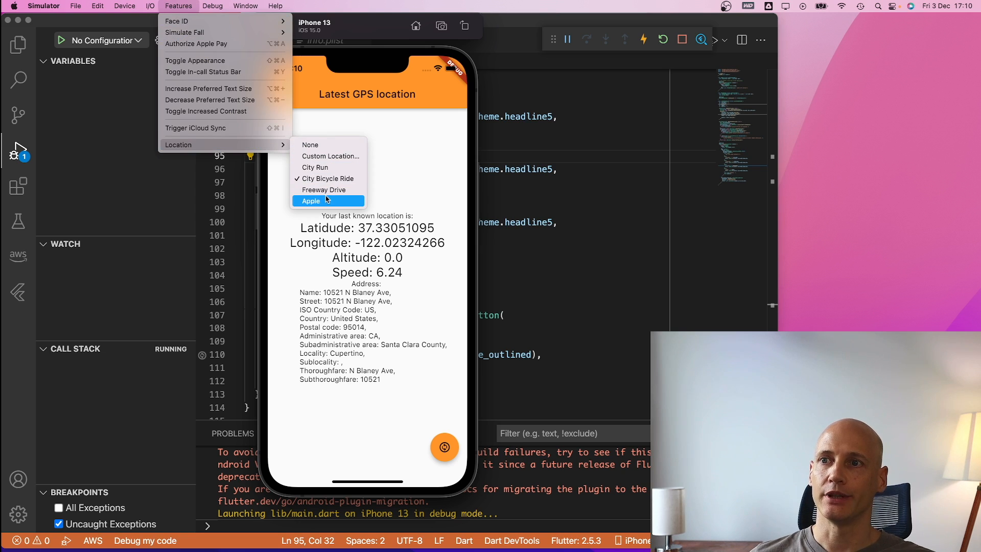
click(311, 201)
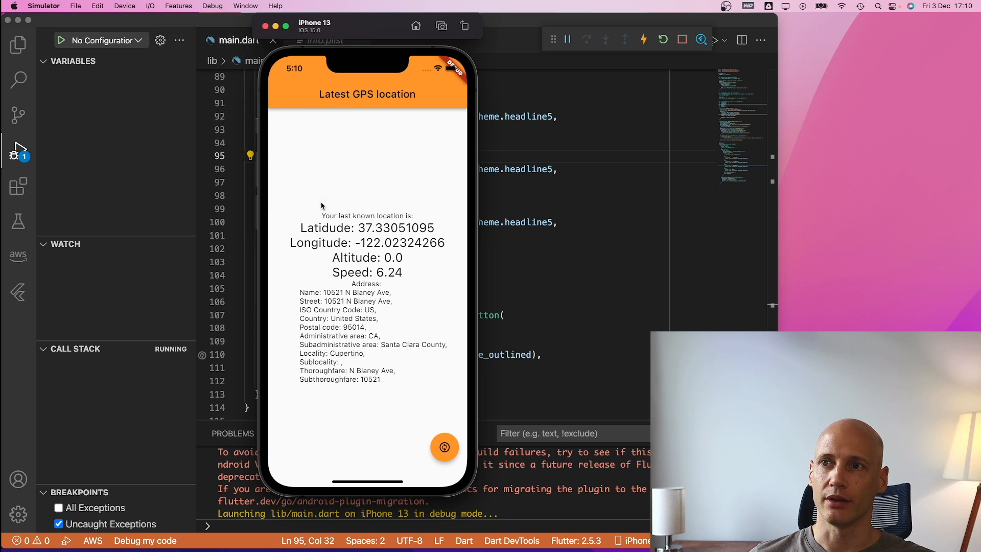
click(444, 448)
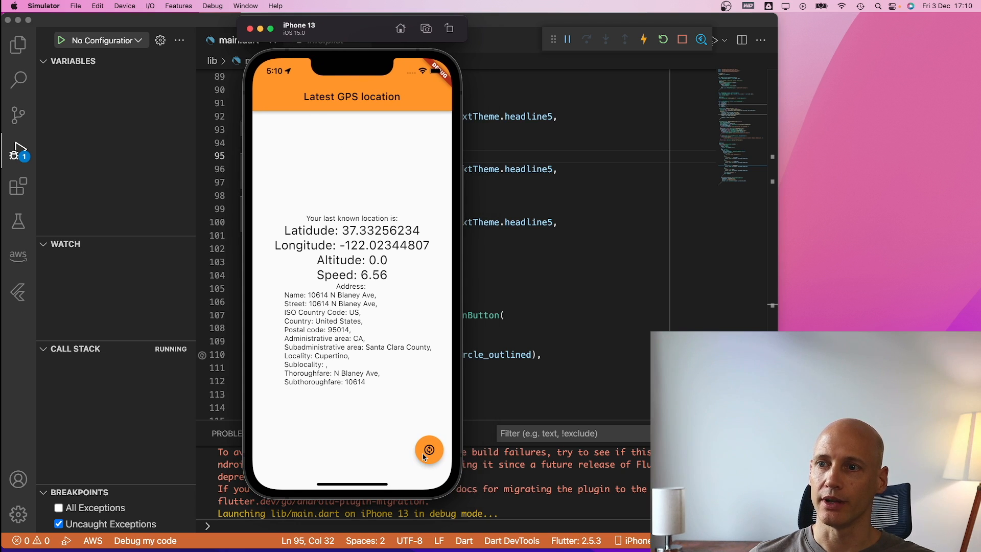
Switch the simulated location to City Bicycle Ride and refetch the position twice
click(179, 6)
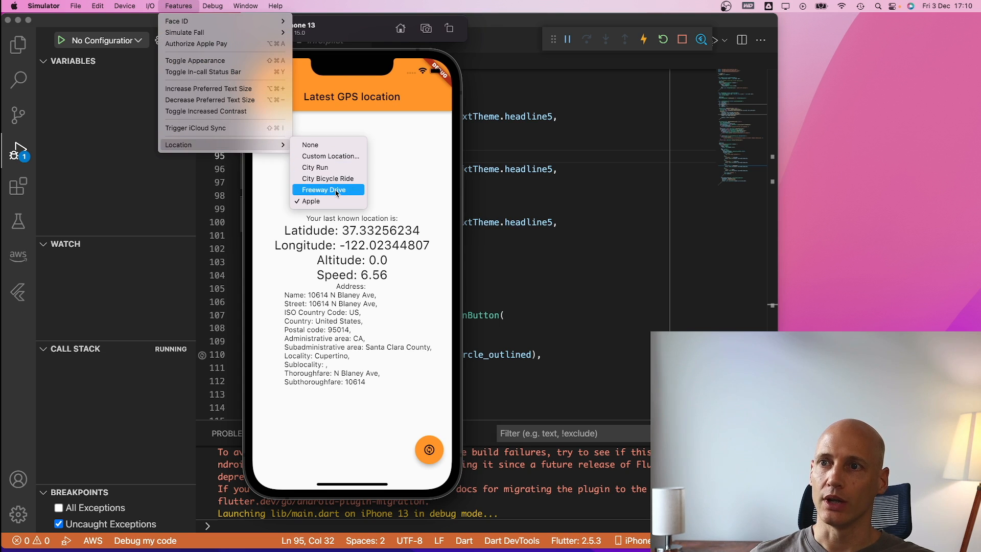
mouse_move(329, 179)
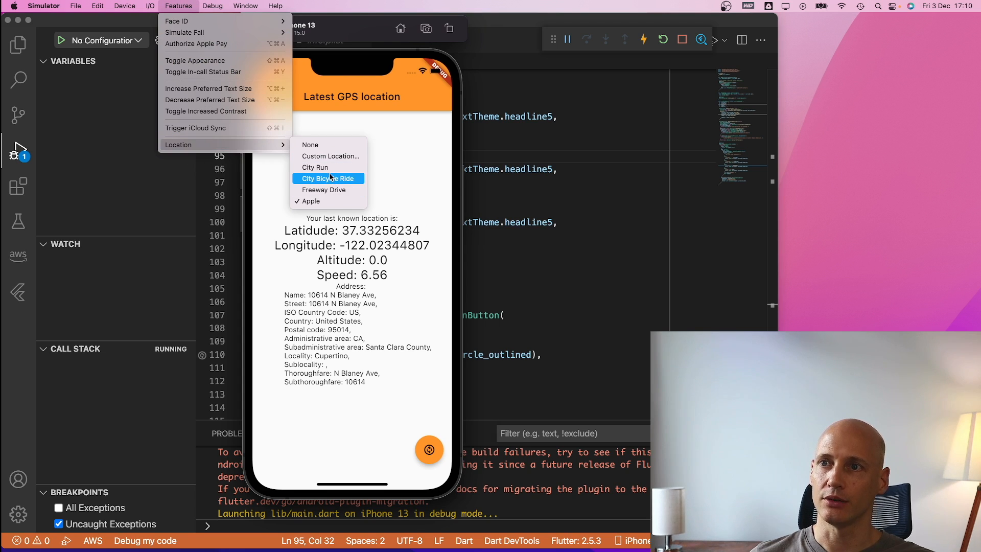
click(328, 178)
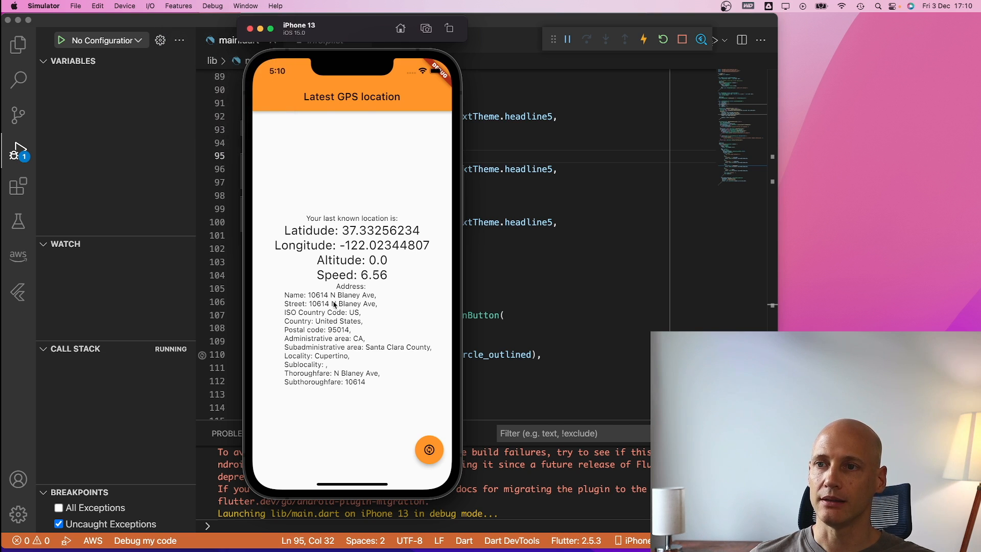
click(430, 449)
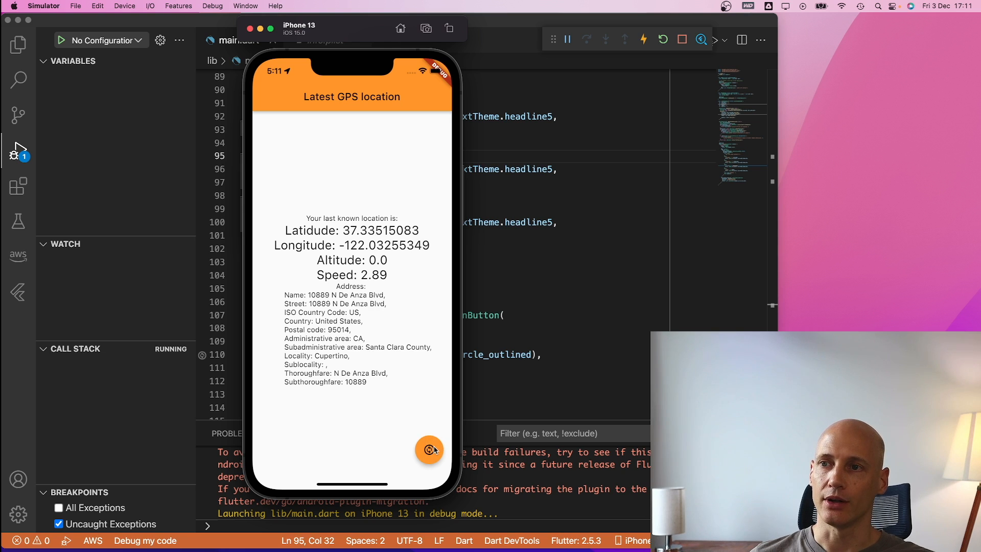
click(429, 449)
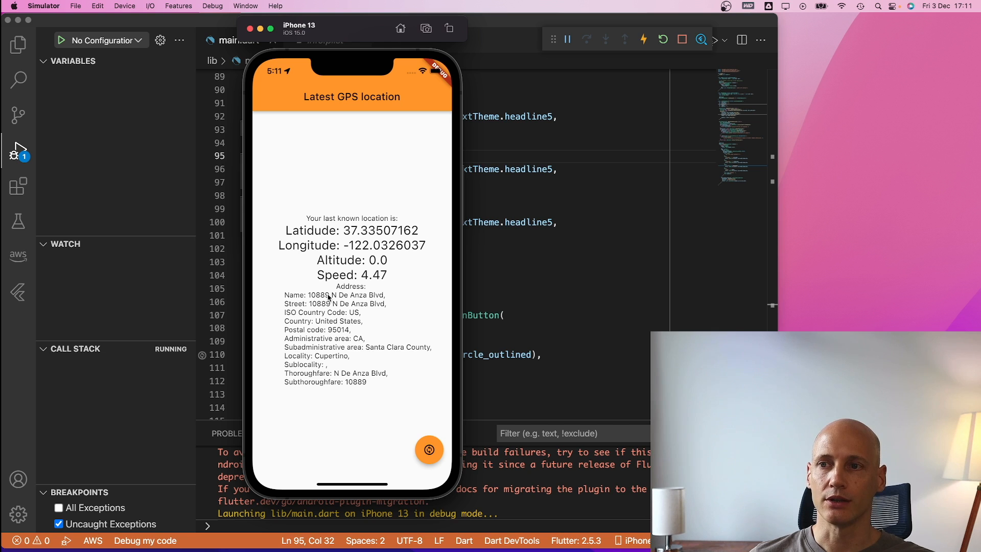
mouse_move(333, 267)
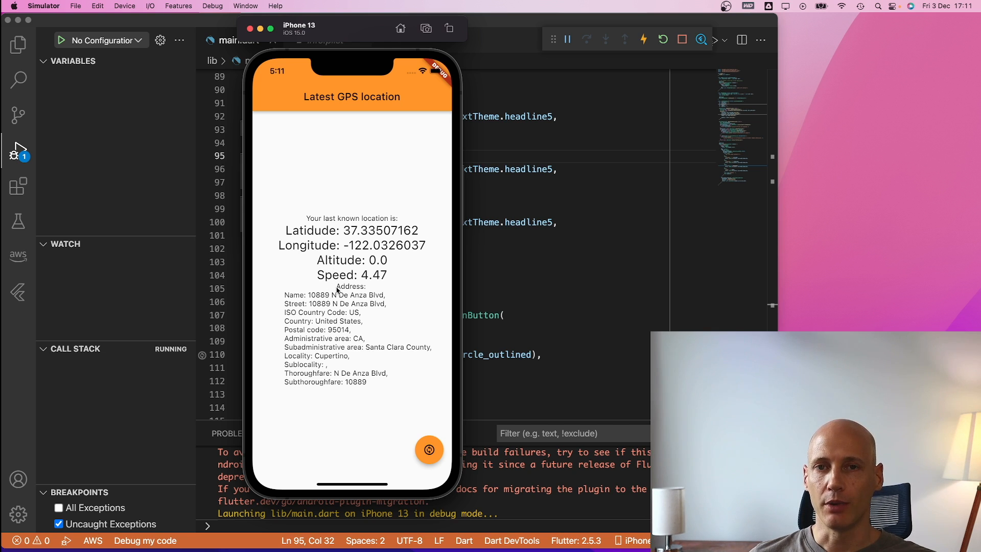
mouse_move(306, 237)
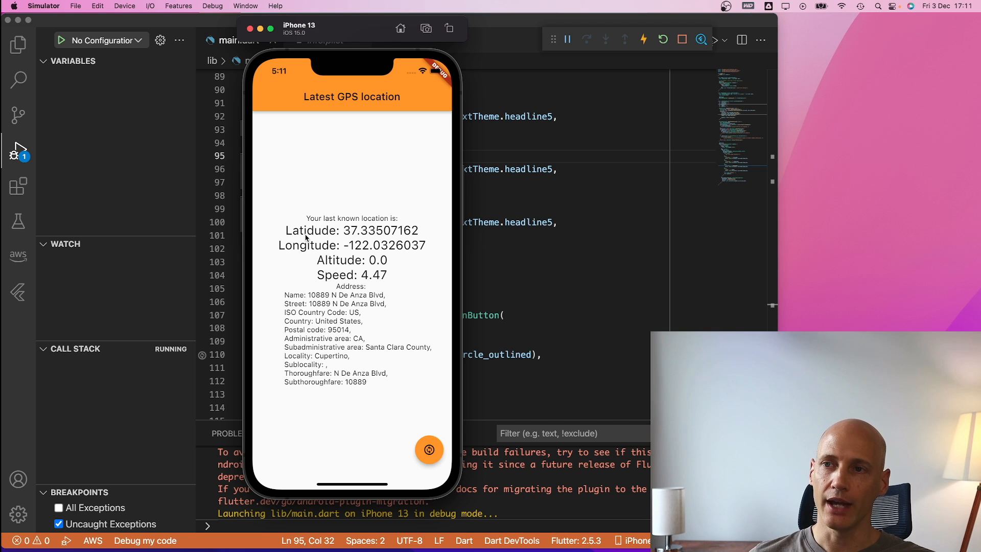